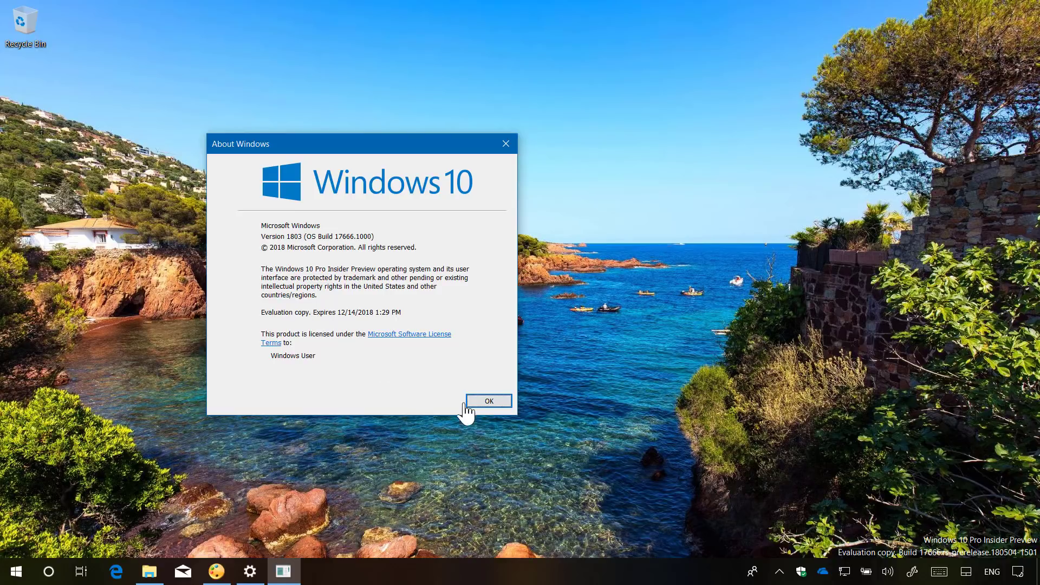
- Dismiss the About Windows dialog confirming version 1803, build 17666
{"action": "left_click", "coordinate": [488, 401]}
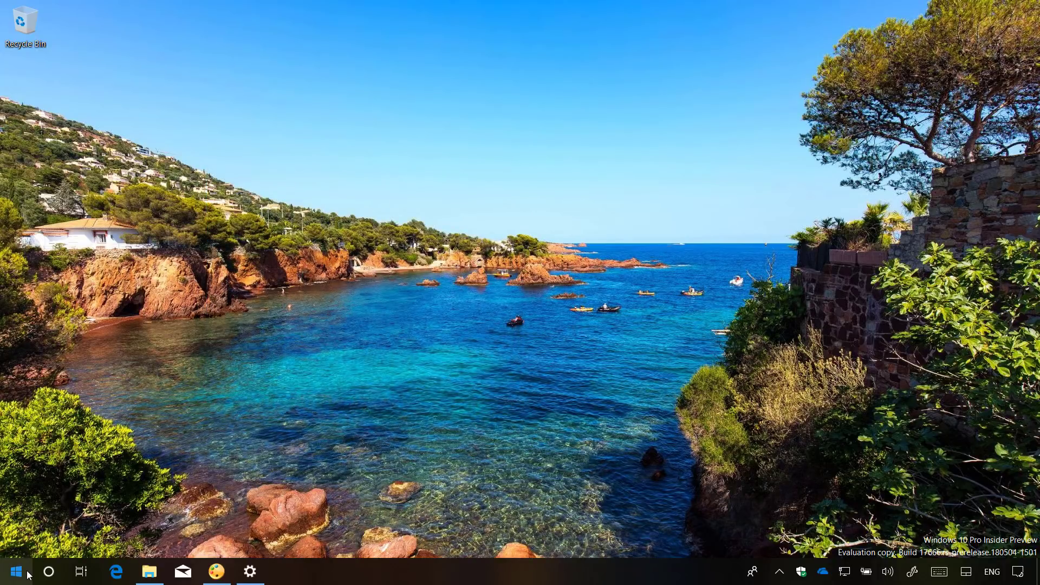
- Combine the Calendar and Mail Start tiles into a folder named 'Communication'
{"action": "left_click", "coordinate": [13, 571]}
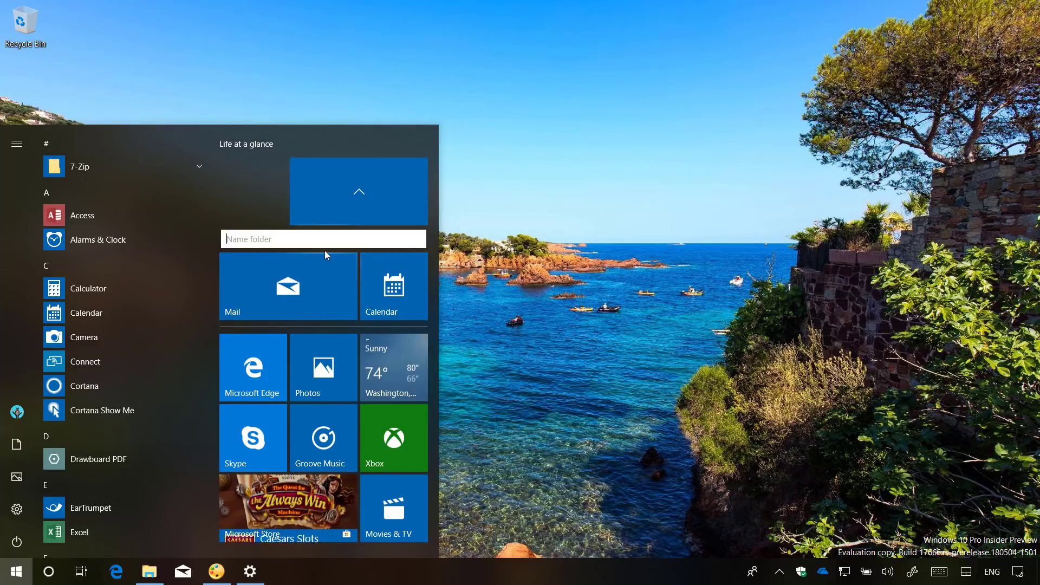
{"action": "type", "text": "Communicat"}
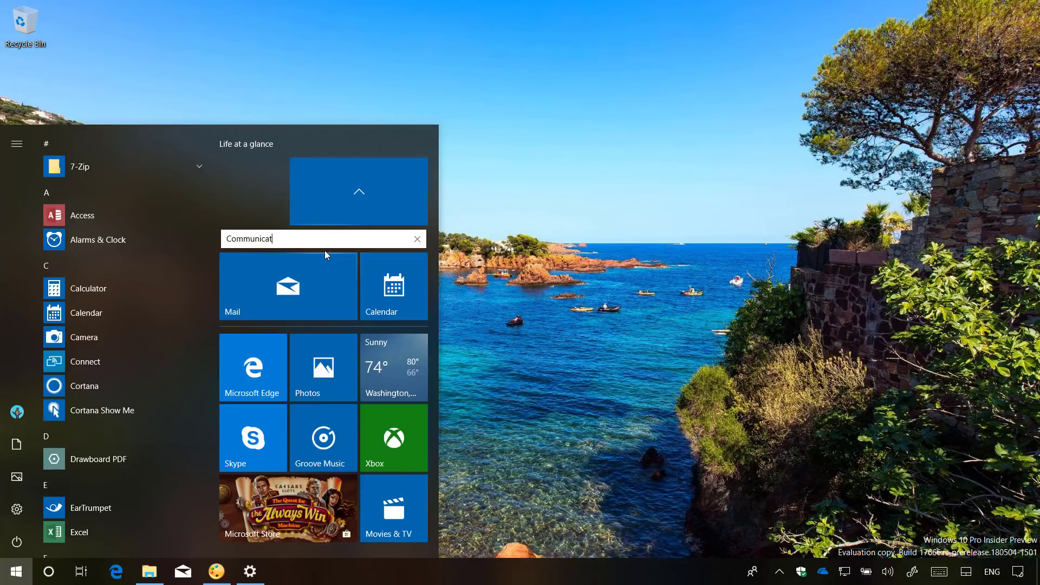
{"action": "type", "text": "ion"}
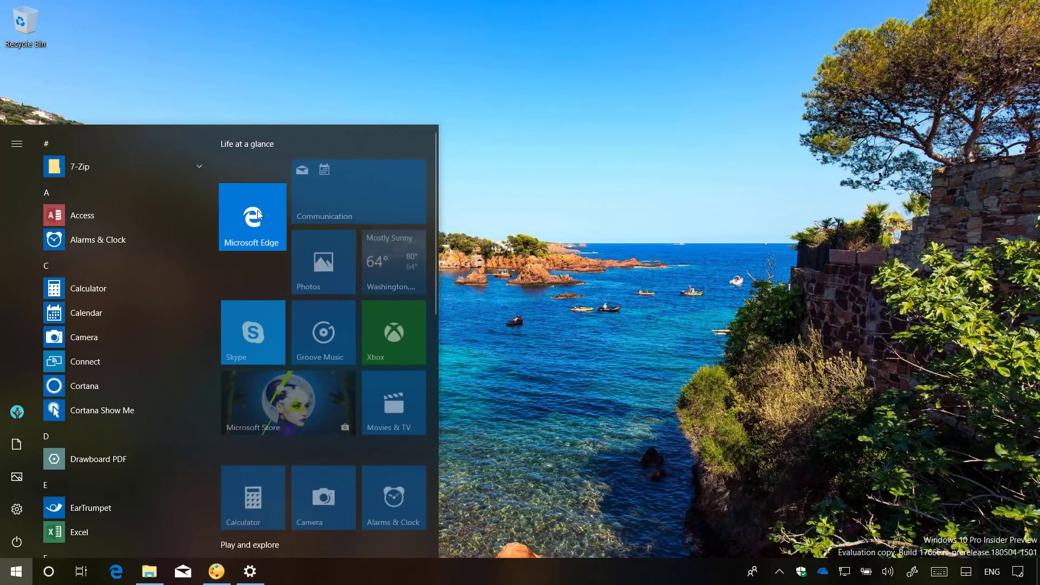
{"action": "mouse_move", "coordinate": [260, 172]}
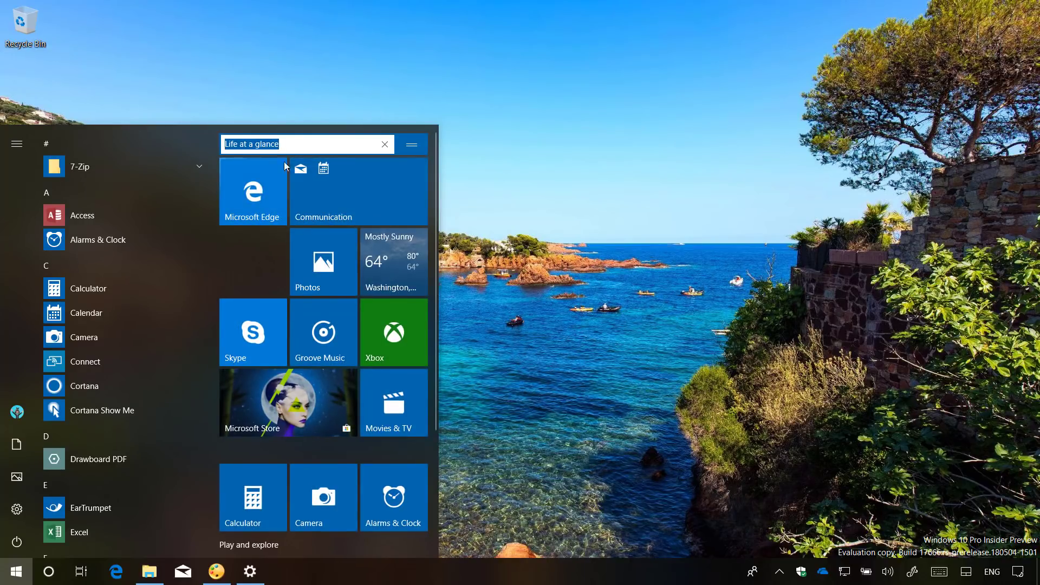
{"action": "type", "text": "Group"}
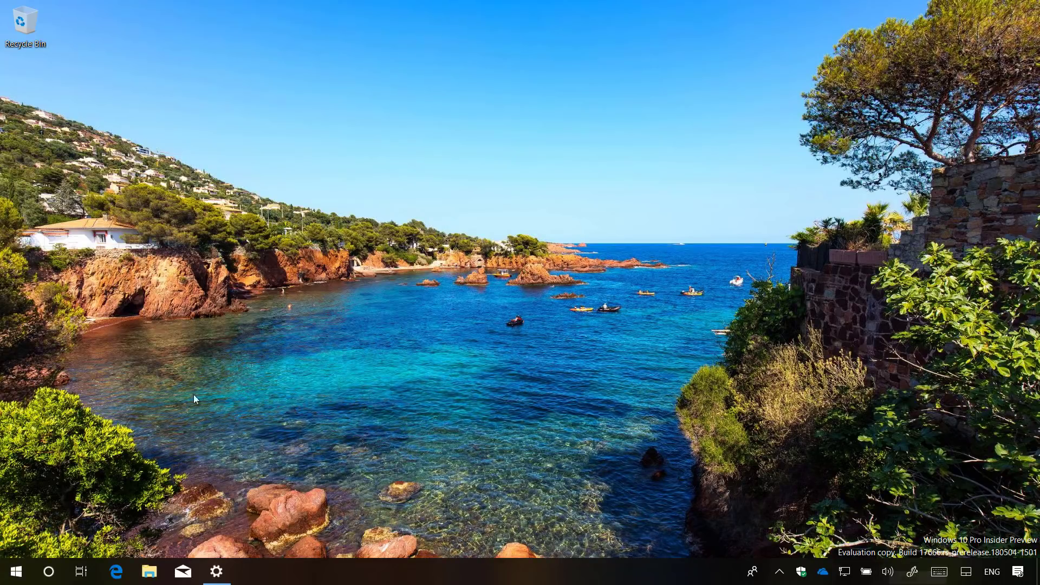
- Open the Cortana panel showing Apps, Documents and Web search categories
{"action": "left_click", "coordinate": [48, 572]}
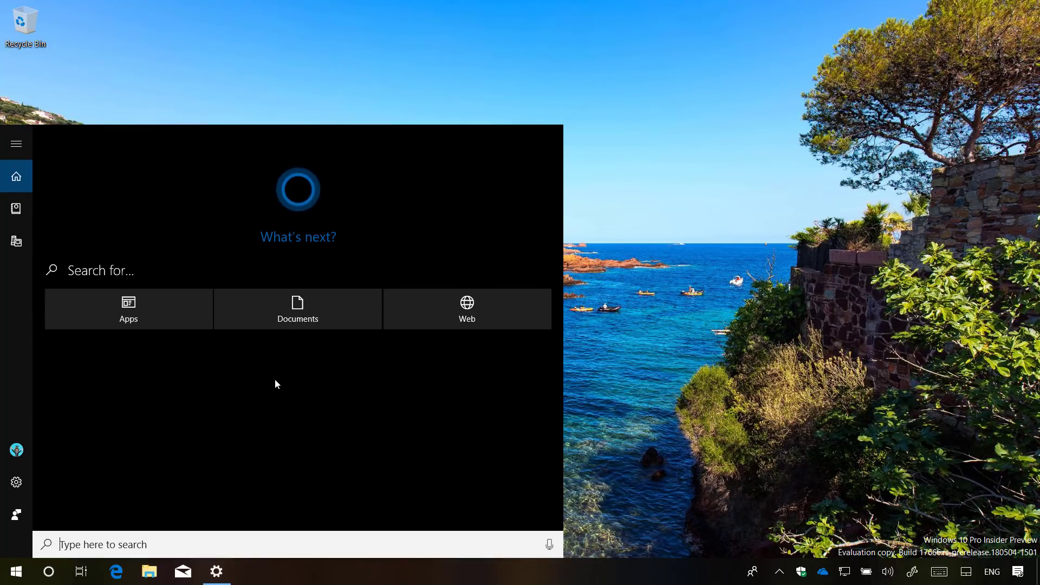
{"action": "mouse_move", "coordinate": [137, 429]}
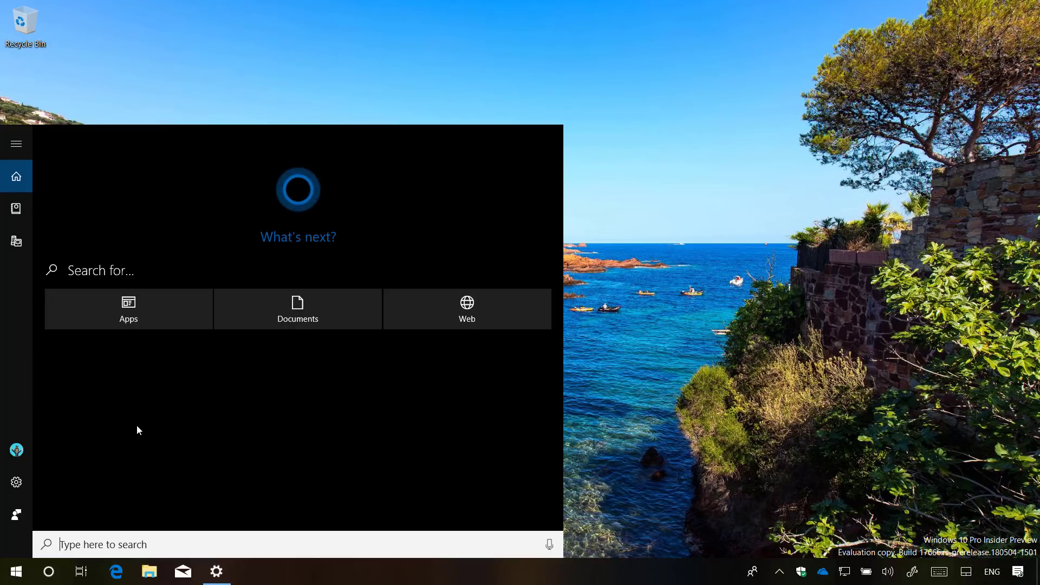
{"action": "mouse_move", "coordinate": [85, 431]}
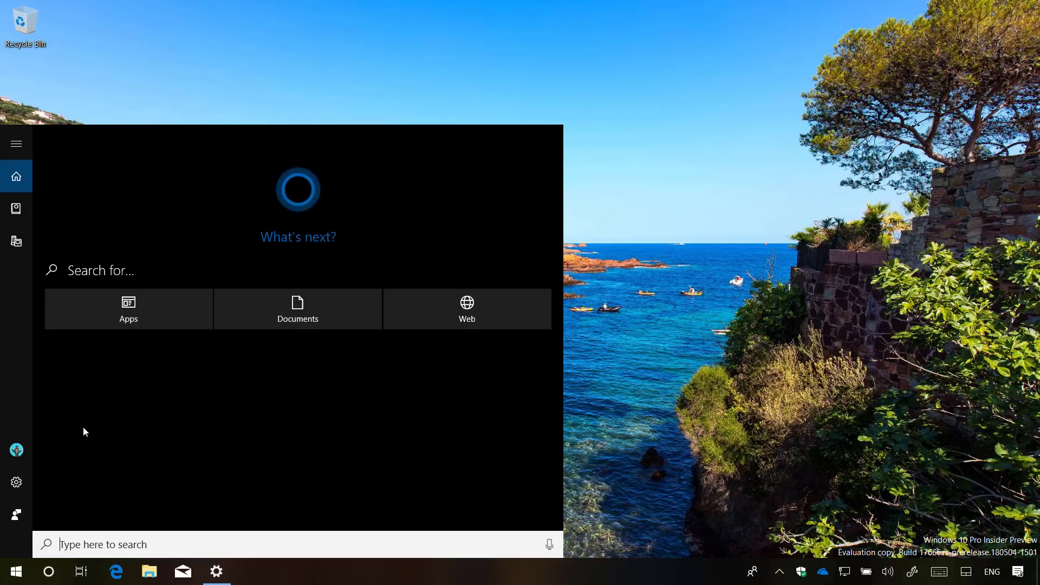
{"action": "mouse_move", "coordinate": [653, 357]}
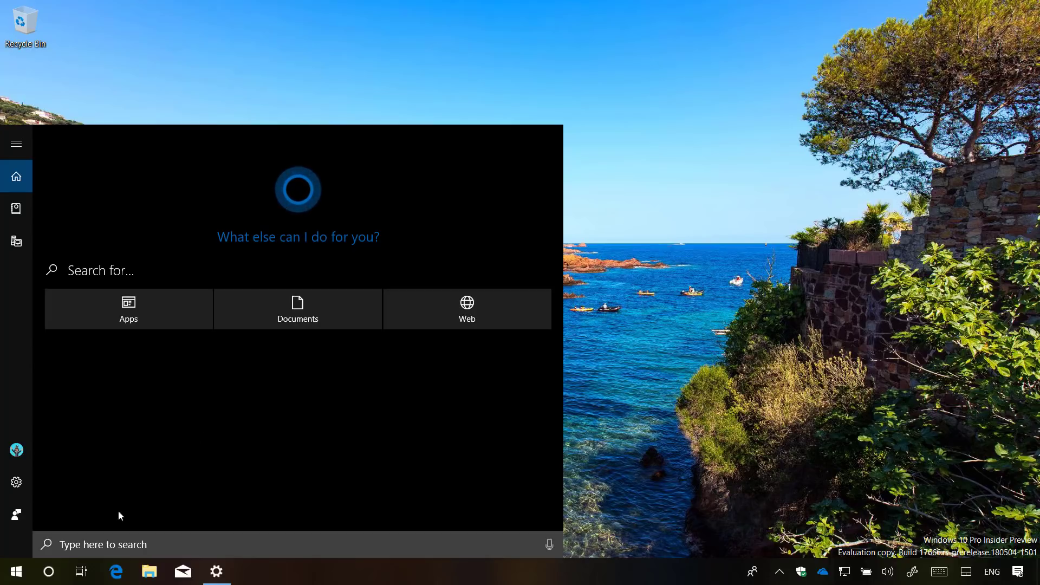
- Search 'windows 10 download', filter to Documents, and preview On Windows 10.docx
{"action": "left_click", "coordinate": [126, 544]}
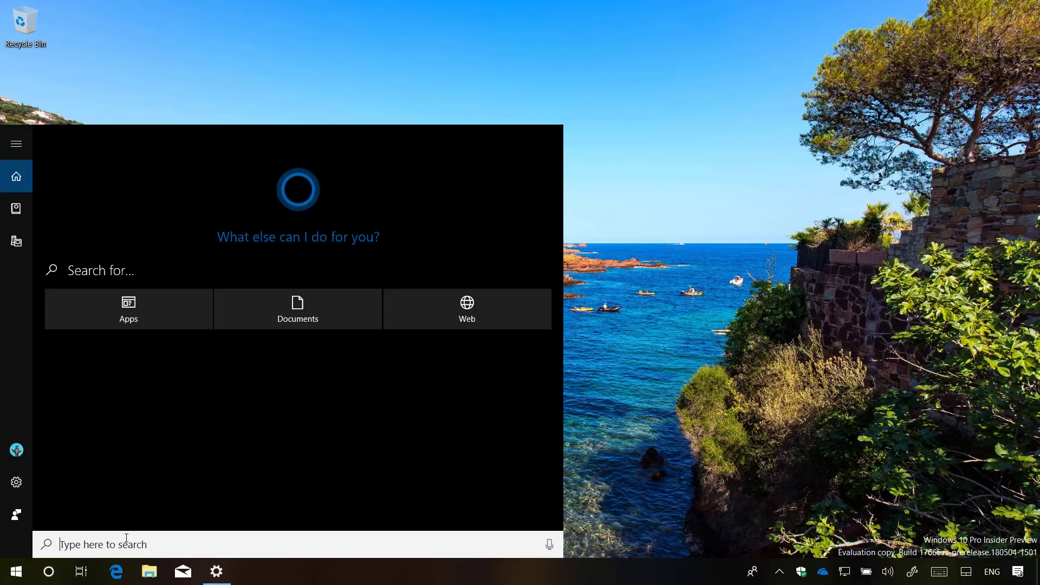
{"action": "type", "text": "windows 10 download"}
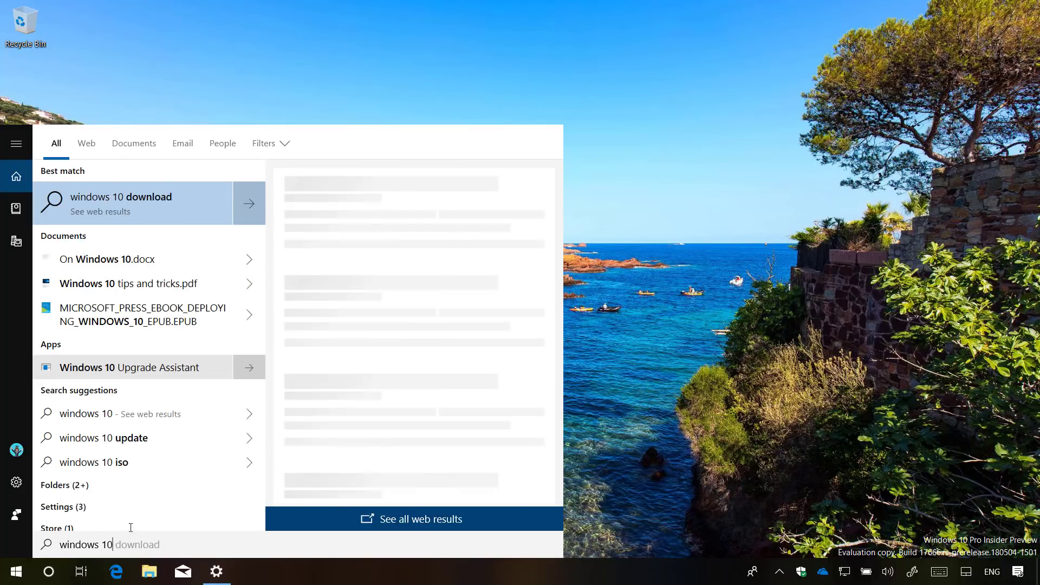
{"action": "left_click", "coordinate": [133, 143]}
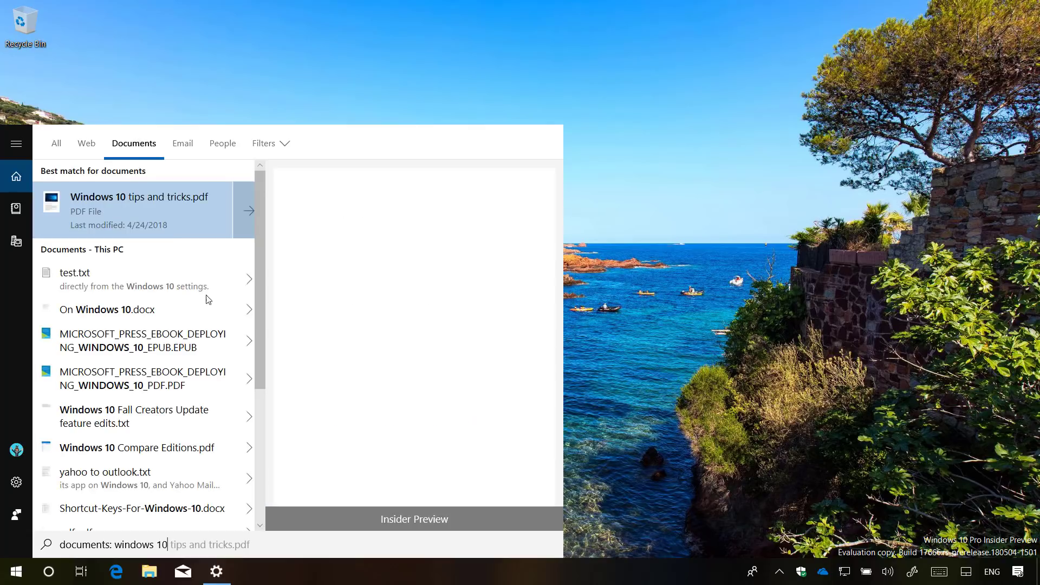
{"action": "left_click", "coordinate": [132, 310]}
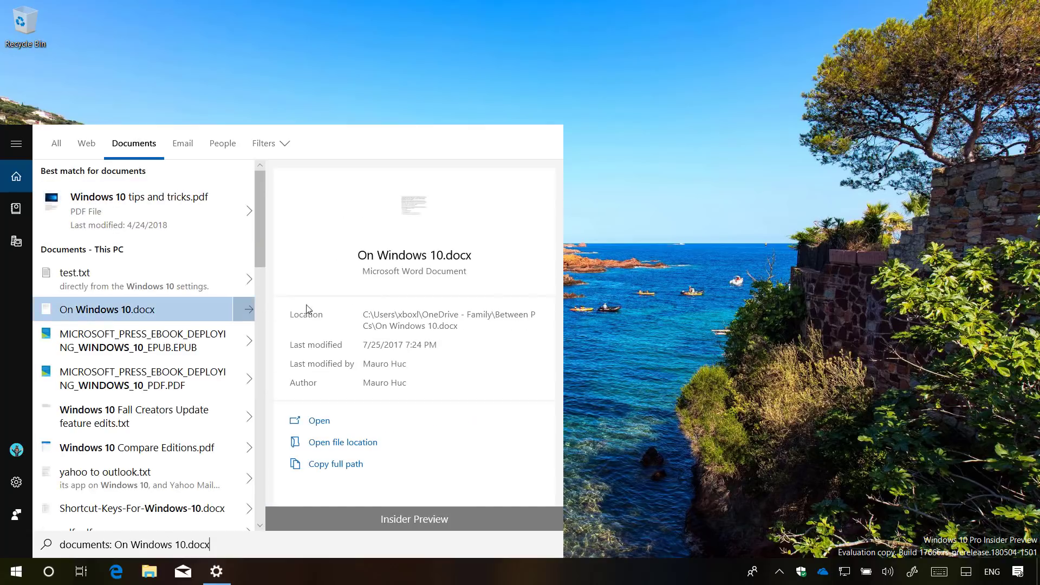
{"action": "mouse_move", "coordinate": [355, 384]}
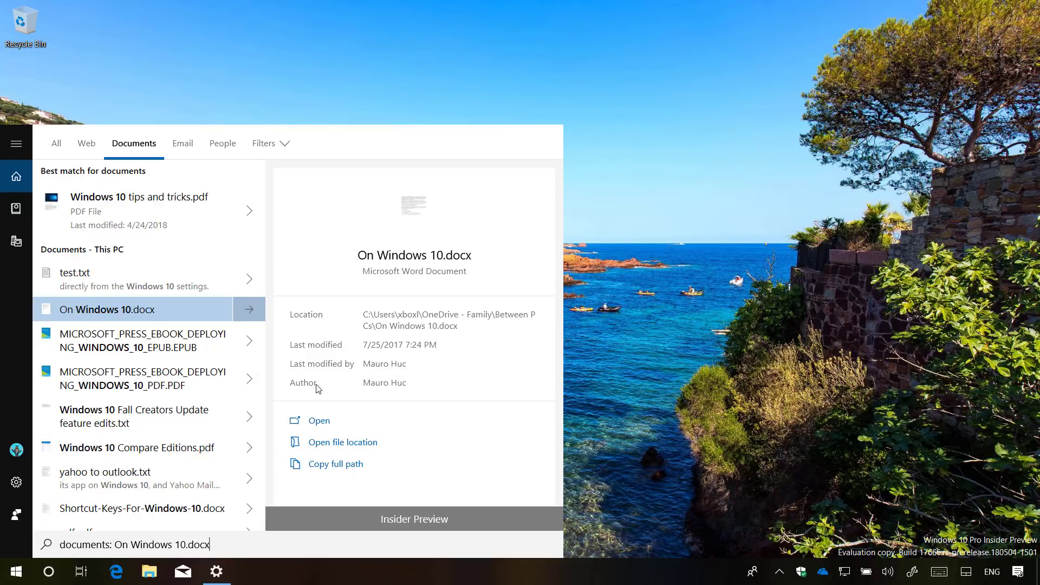
{"action": "mouse_move", "coordinate": [352, 484]}
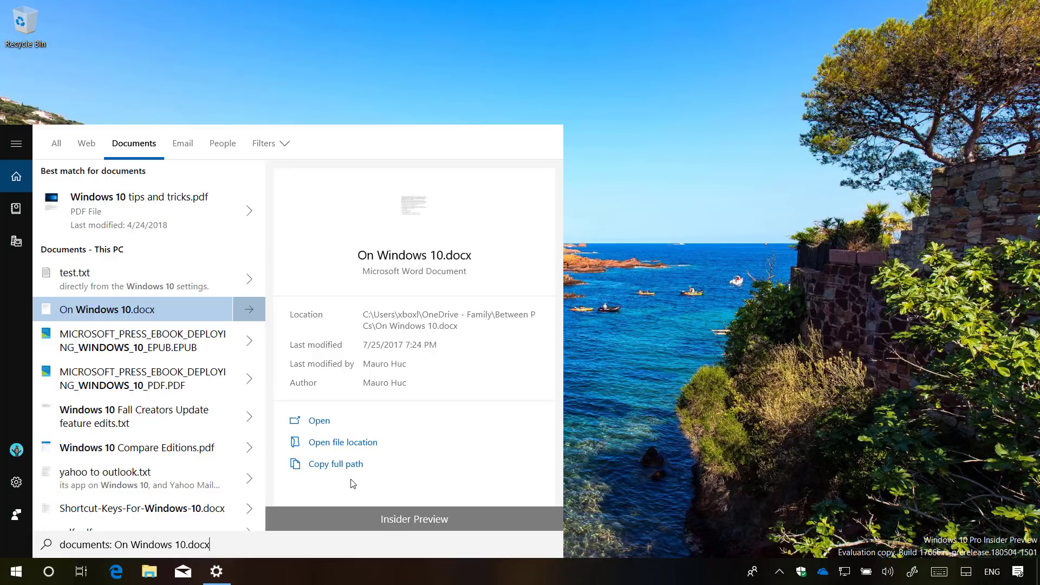
{"action": "mouse_move", "coordinate": [353, 464]}
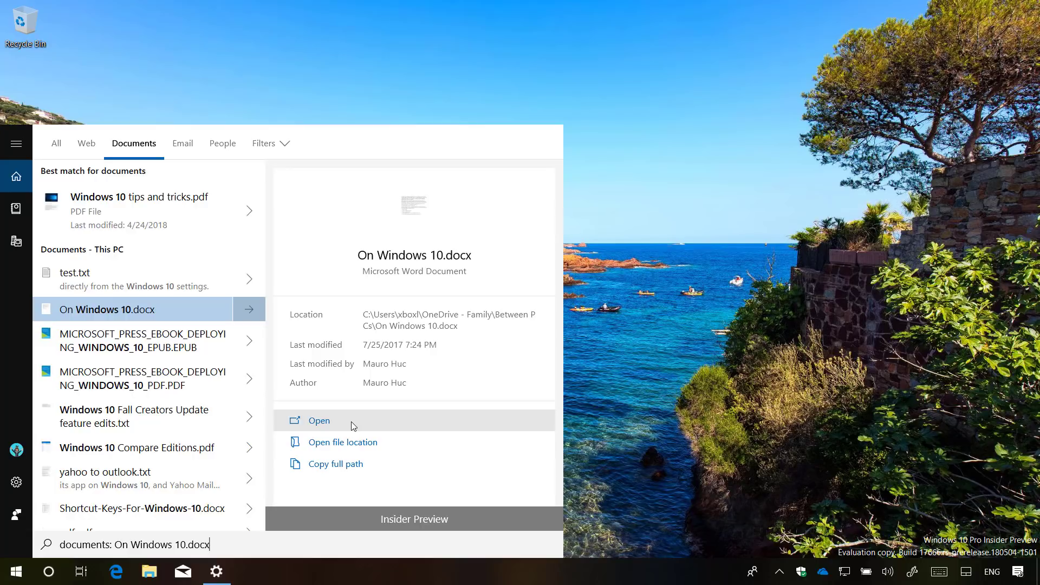
{"action": "mouse_move", "coordinate": [369, 470]}
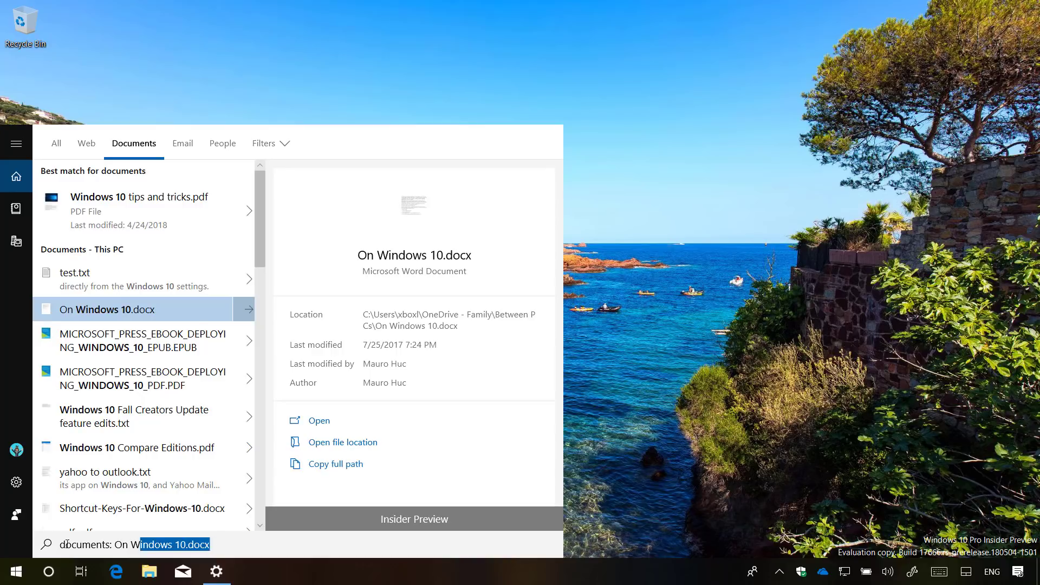
- Search for 'word' to show the Word desktop app as best match
{"action": "type", "text": "word"}
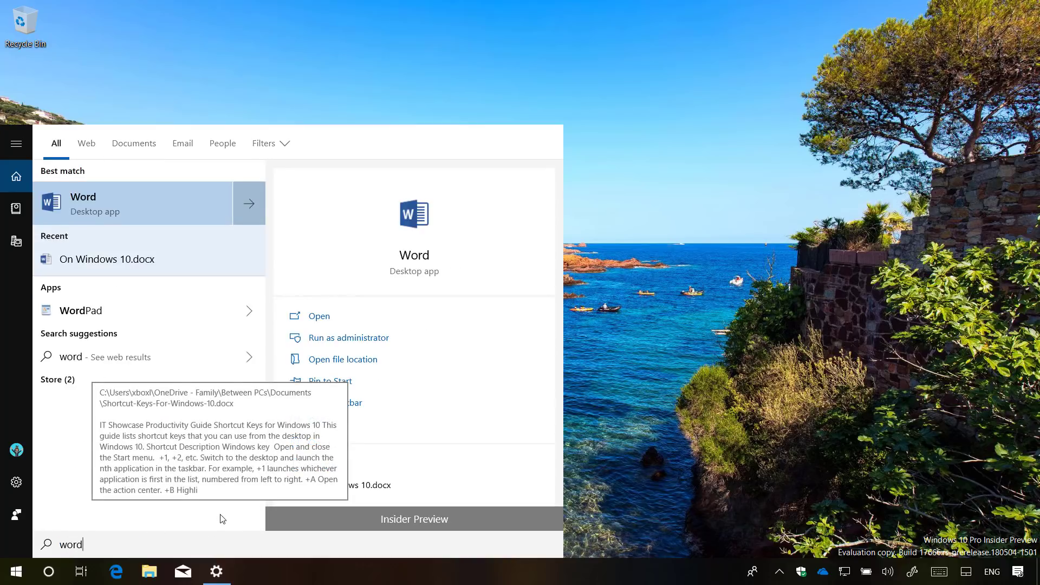
{"action": "mouse_move", "coordinate": [455, 231]}
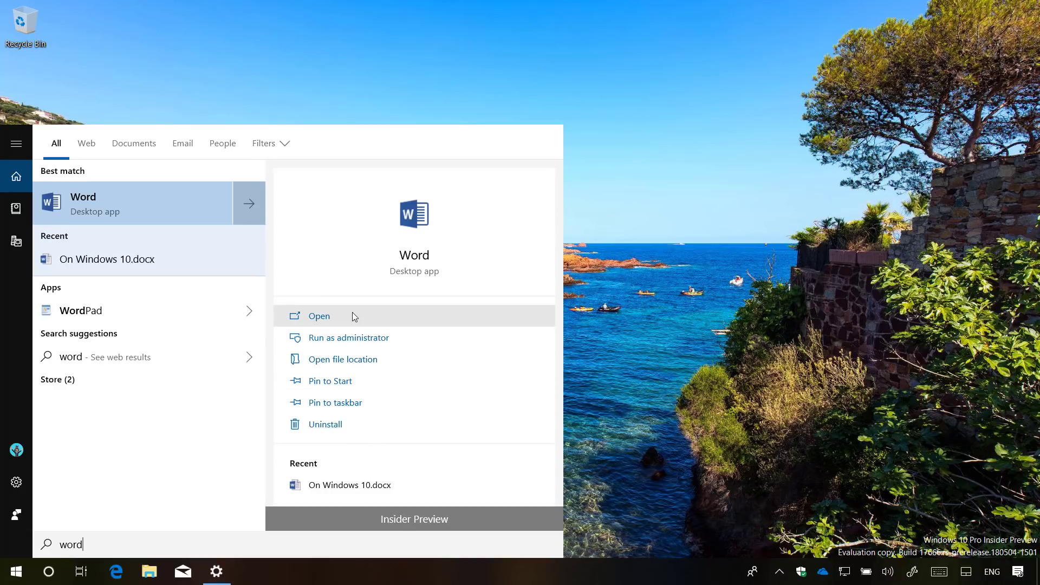
{"action": "mouse_move", "coordinate": [354, 462]}
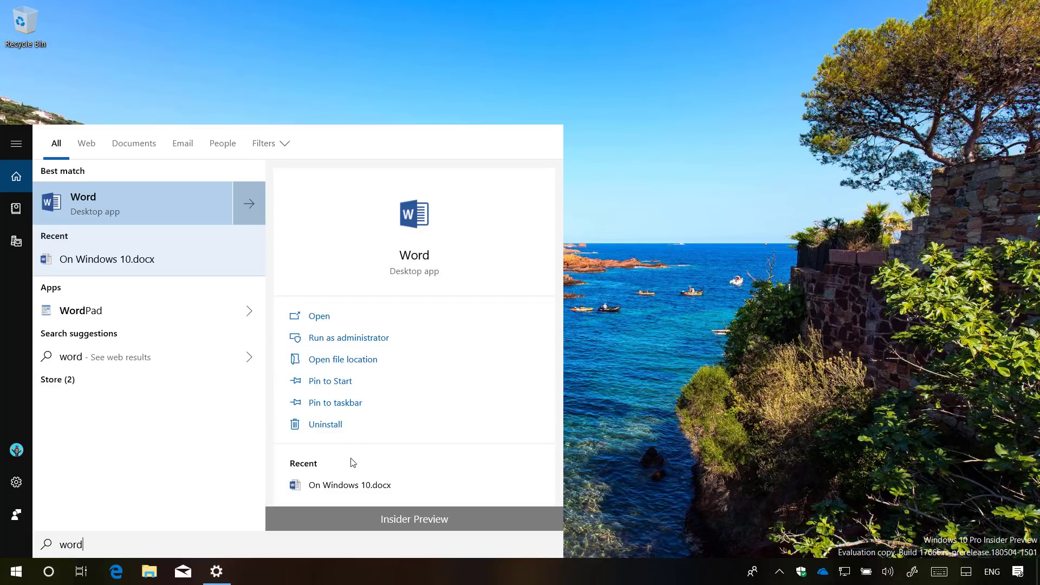
{"action": "mouse_move", "coordinate": [351, 476]}
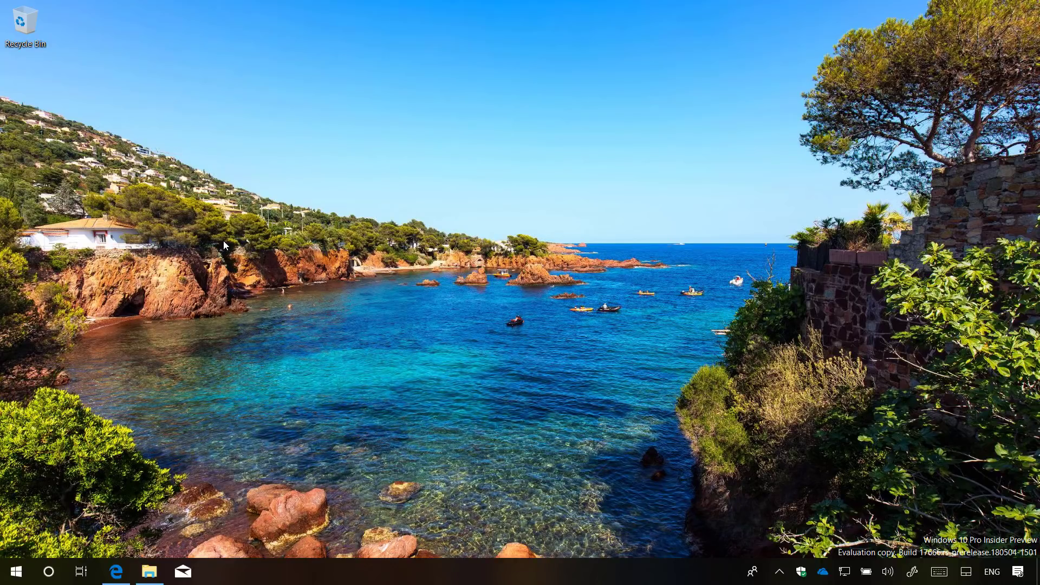
- Launch Edge on the Pureinfotech site and switch to File Explorer from the taskbar
{"action": "left_click", "coordinate": [116, 571]}
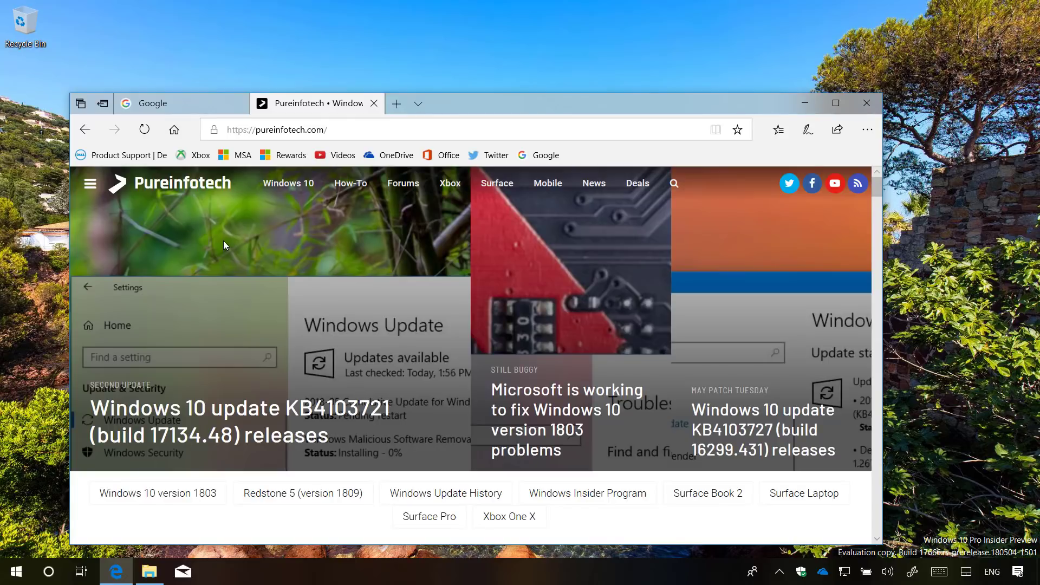
{"action": "left_click", "coordinate": [80, 571]}
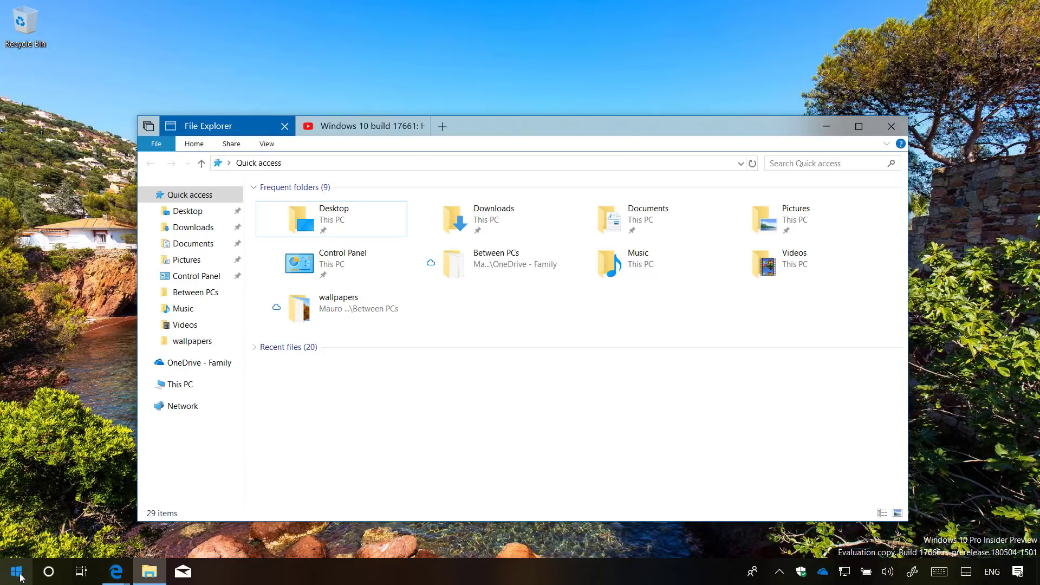
- In System > Multitasking, set Sets to open apps and websites in a new Window
{"action": "left_click", "coordinate": [13, 571]}
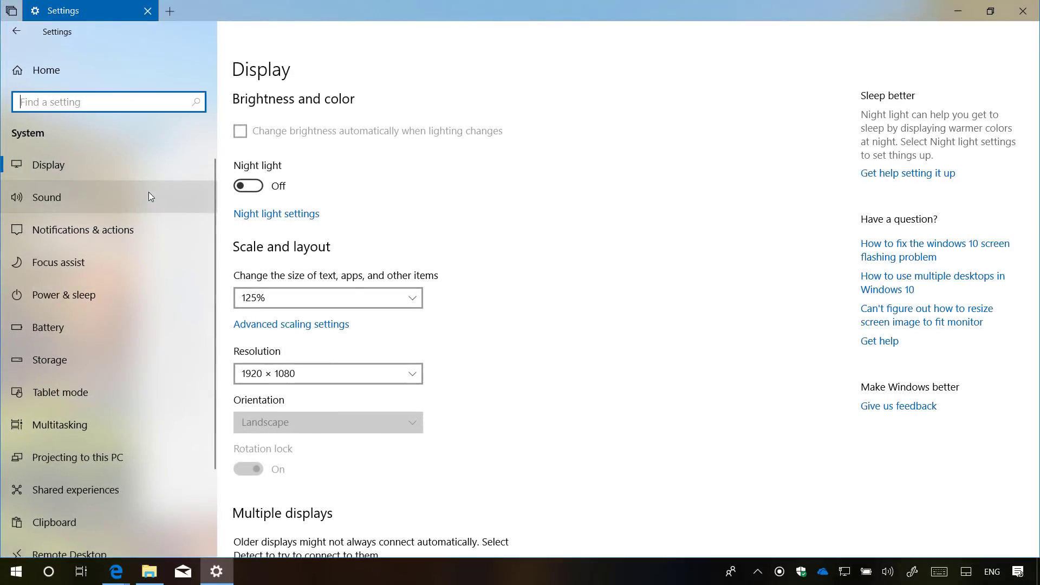
{"action": "scroll", "scroll_direction": "down", "scroll_amount": 3}
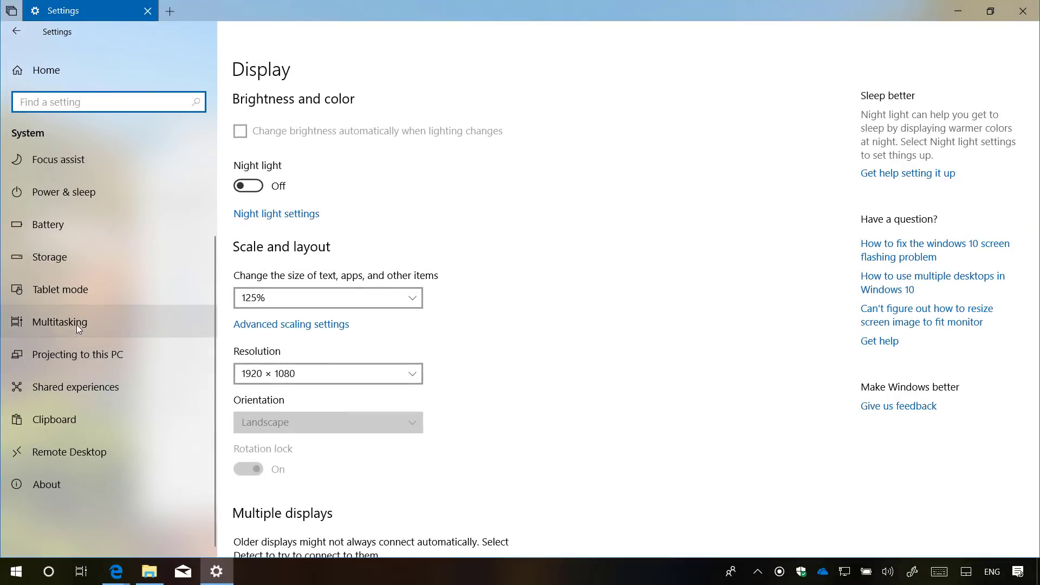
{"action": "left_click", "coordinate": [60, 322]}
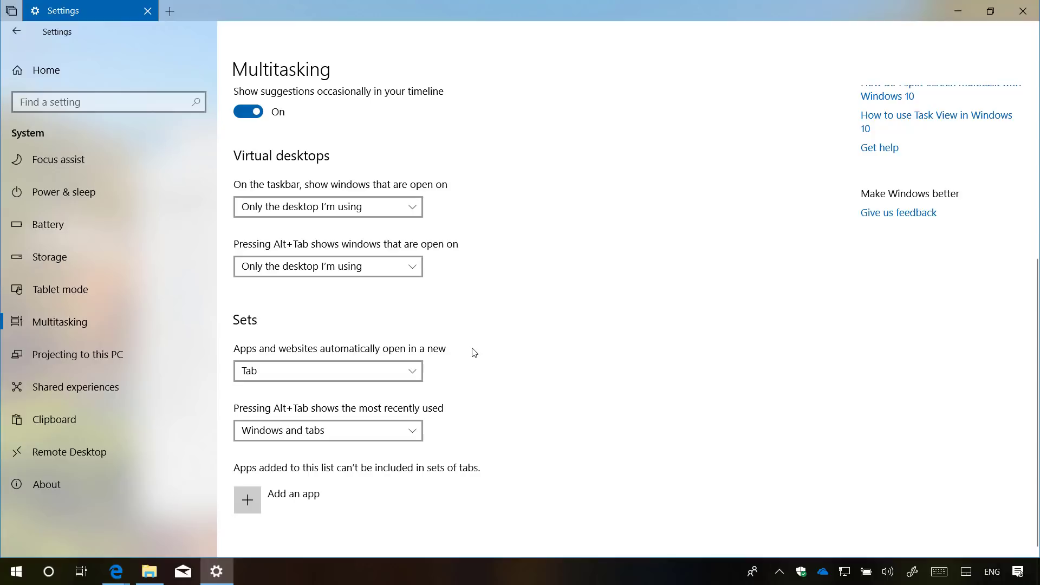
{"action": "left_click", "coordinate": [327, 371]}
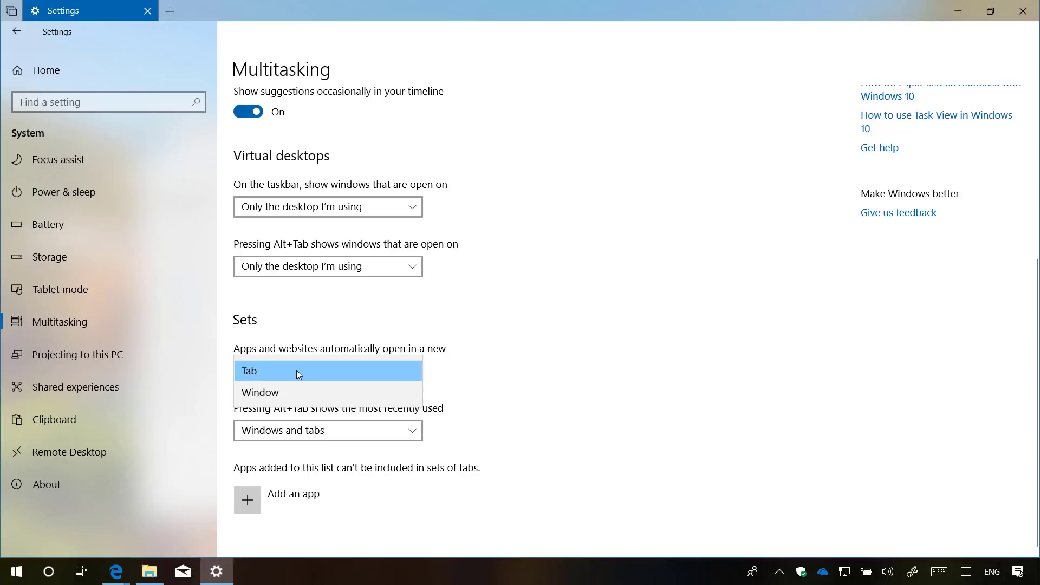
{"action": "left_click", "coordinate": [260, 392]}
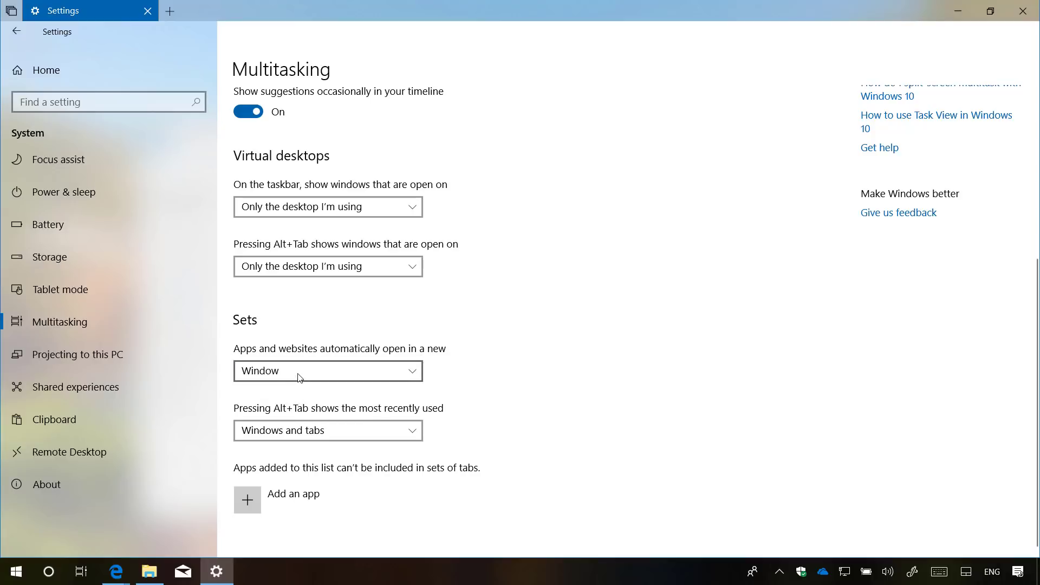
{"action": "left_click", "coordinate": [328, 371]}
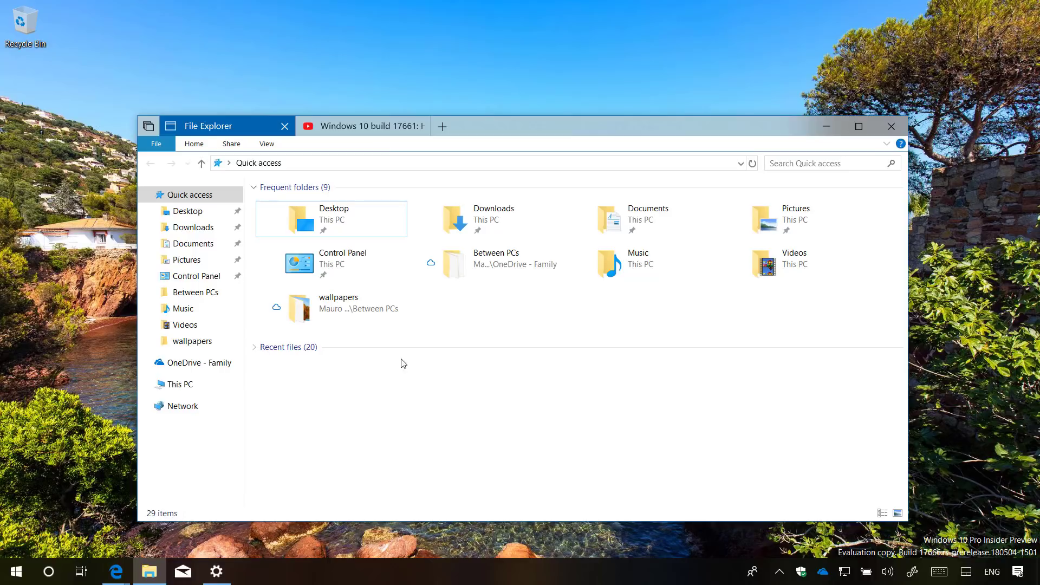
- Switch the Personalization > Colors default app mode to Dark
{"action": "left_click", "coordinate": [361, 126]}
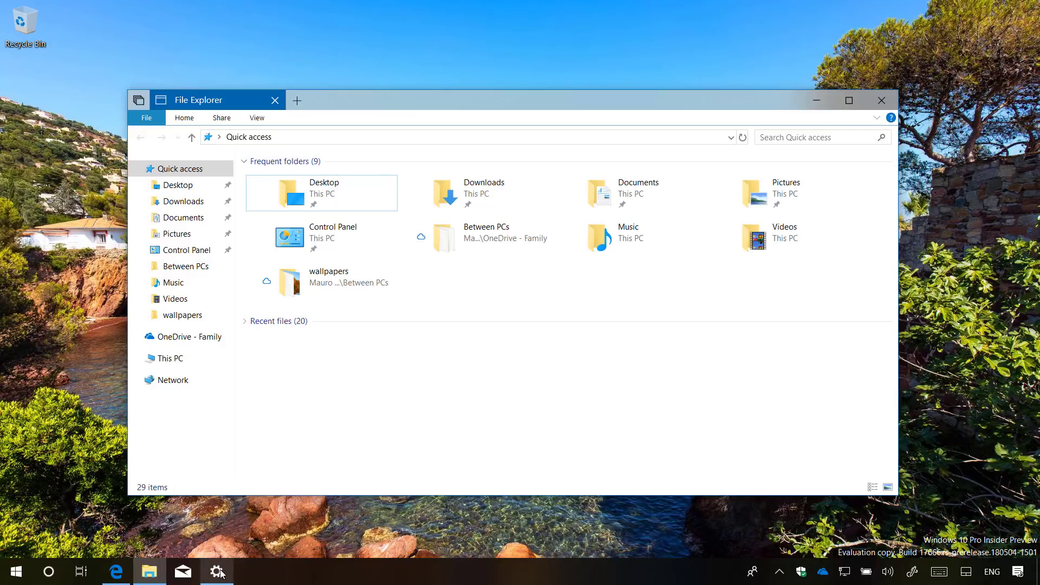
{"action": "left_click", "coordinate": [216, 571]}
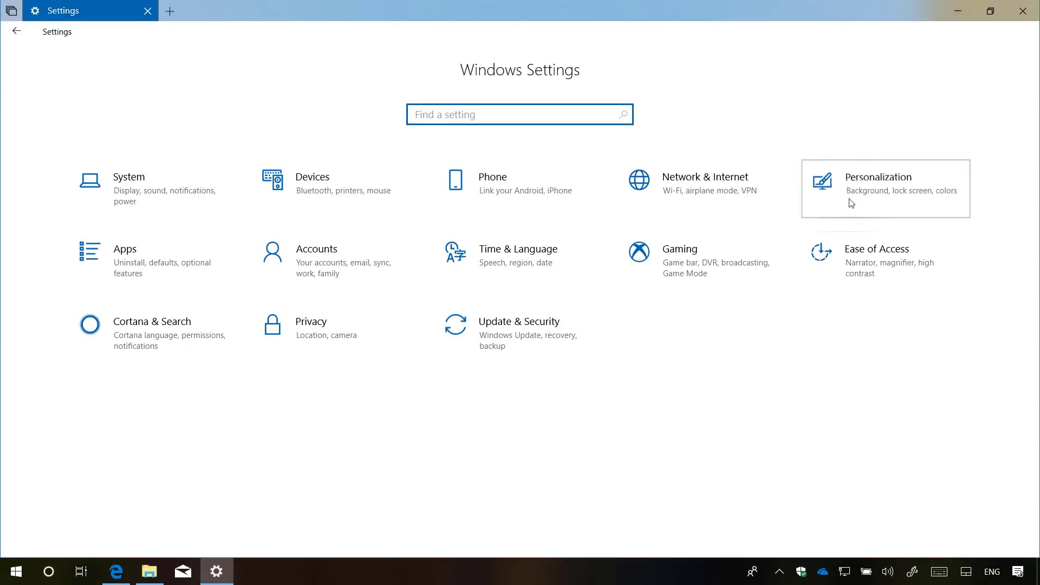
{"action": "left_click", "coordinate": [884, 188]}
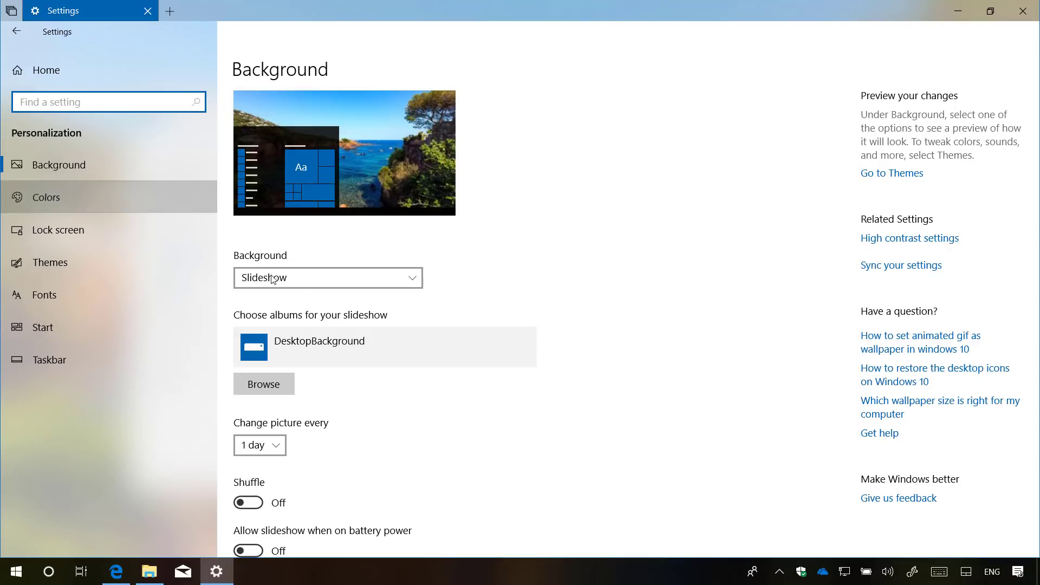
{"action": "left_click", "coordinate": [46, 197]}
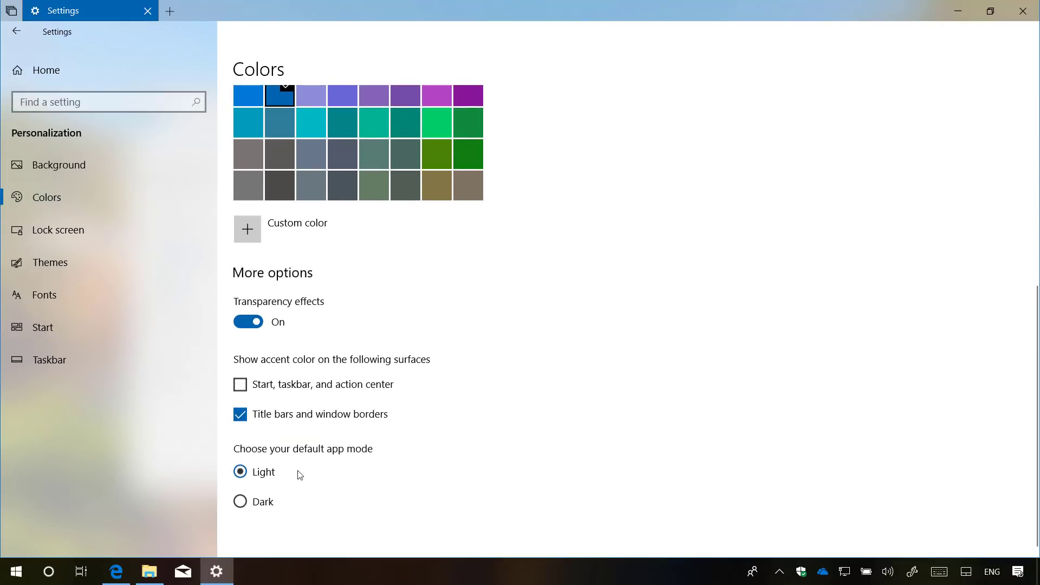
{"action": "left_click", "coordinate": [240, 501]}
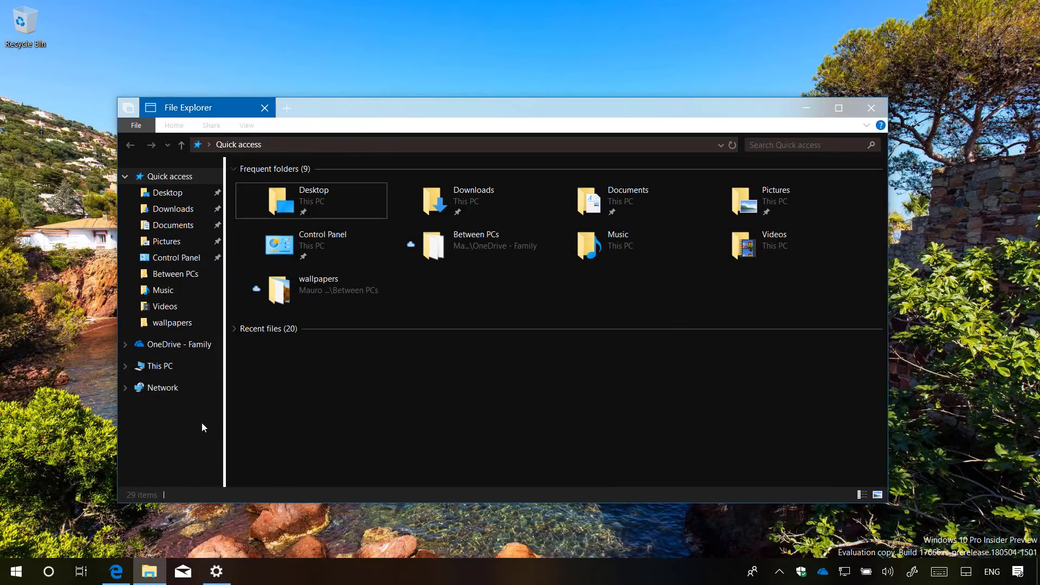
{"action": "mouse_move", "coordinate": [233, 425]}
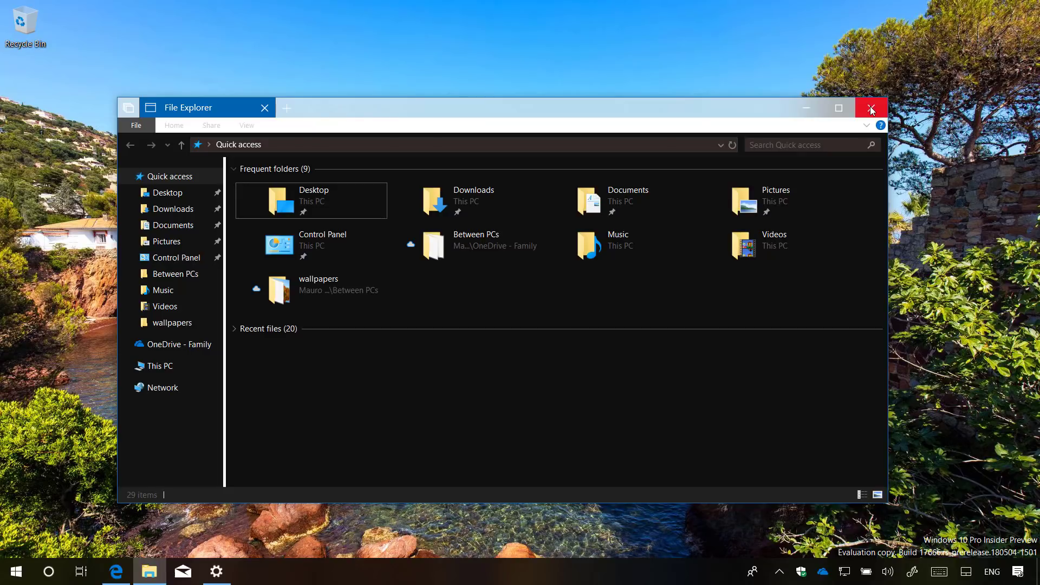
- Close the dark File Explorer window and bring up Clipboard history with two entries
{"action": "left_click", "coordinate": [871, 107]}
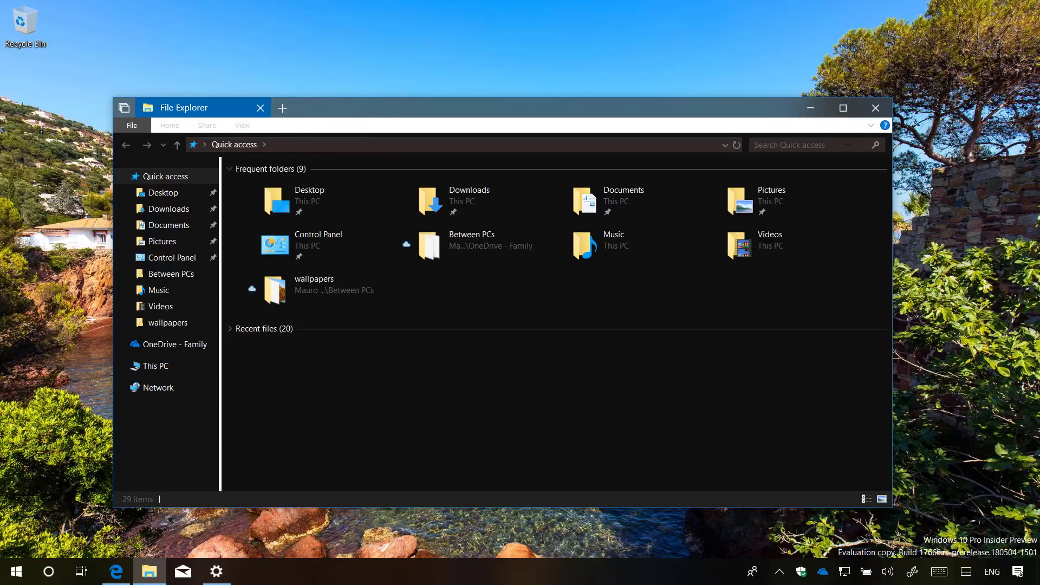
{"action": "left_click", "coordinate": [169, 125]}
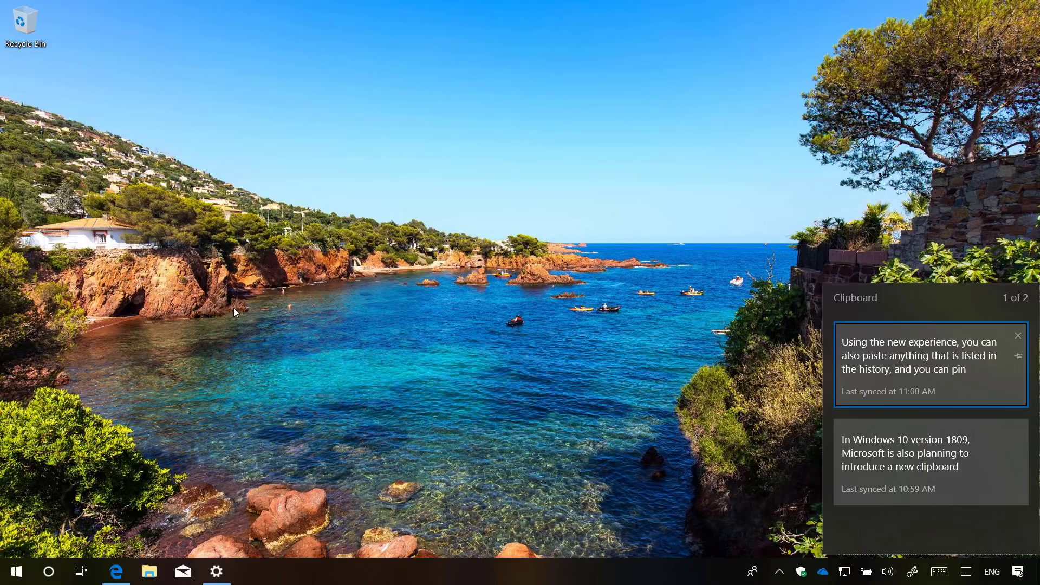
- Paste three clipboard history paragraphs into the Notepad note with Win+V
{"action": "left_click", "coordinate": [250, 571]}
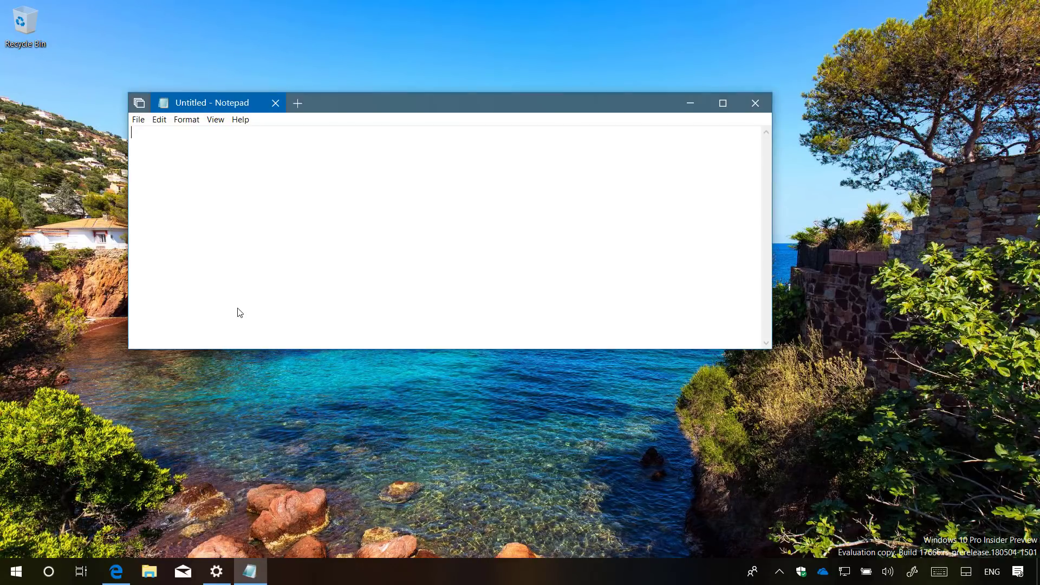
{"action": "key", "text": "Win+v"}
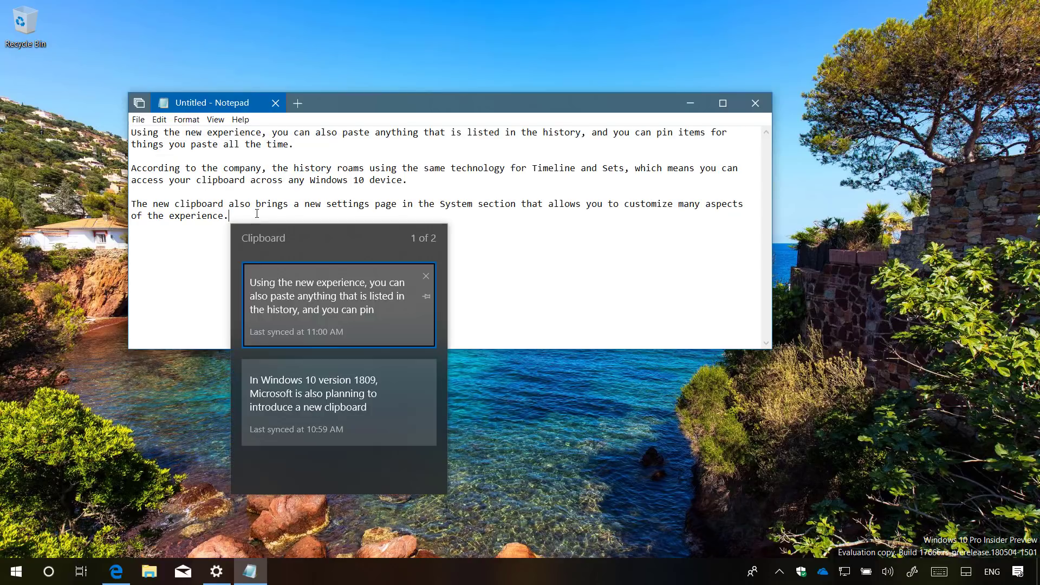
{"action": "mouse_move", "coordinate": [426, 298]}
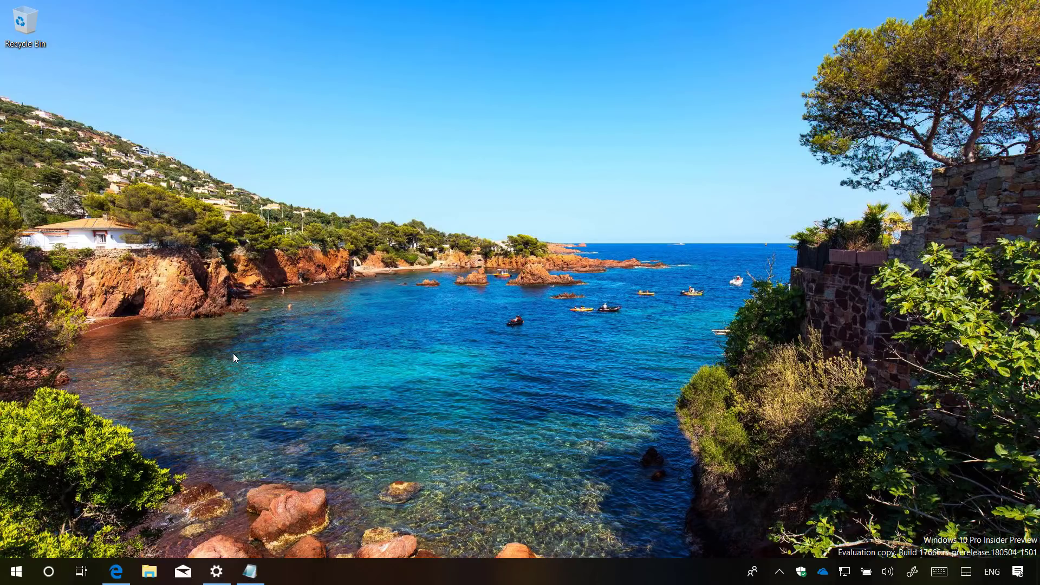
{"action": "mouse_move", "coordinate": [340, 334]}
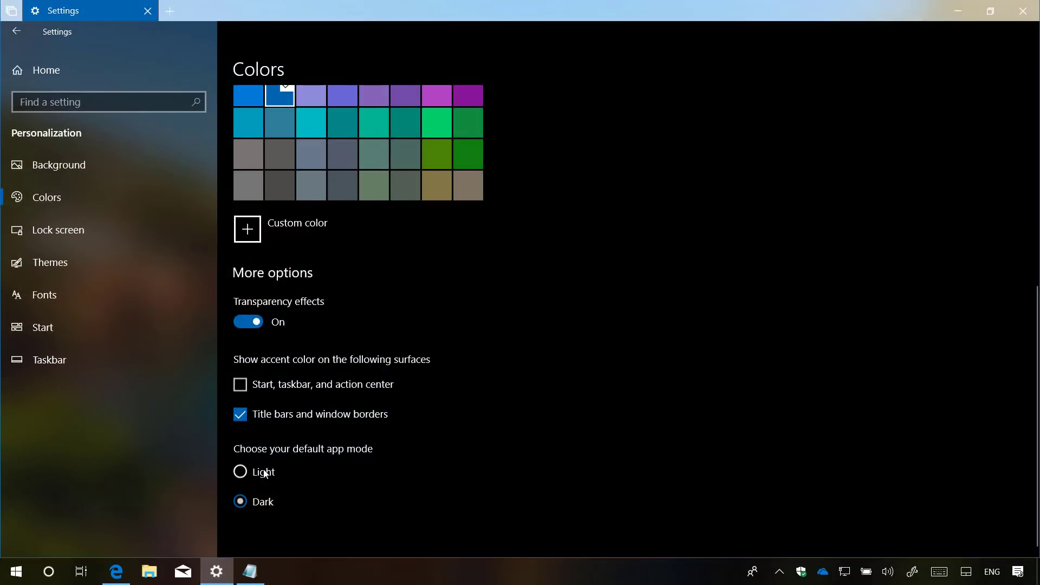
- Switch apps to Light mode and turn clipboard sync off, keeping clipboard history on
{"action": "left_click", "coordinate": [239, 472]}
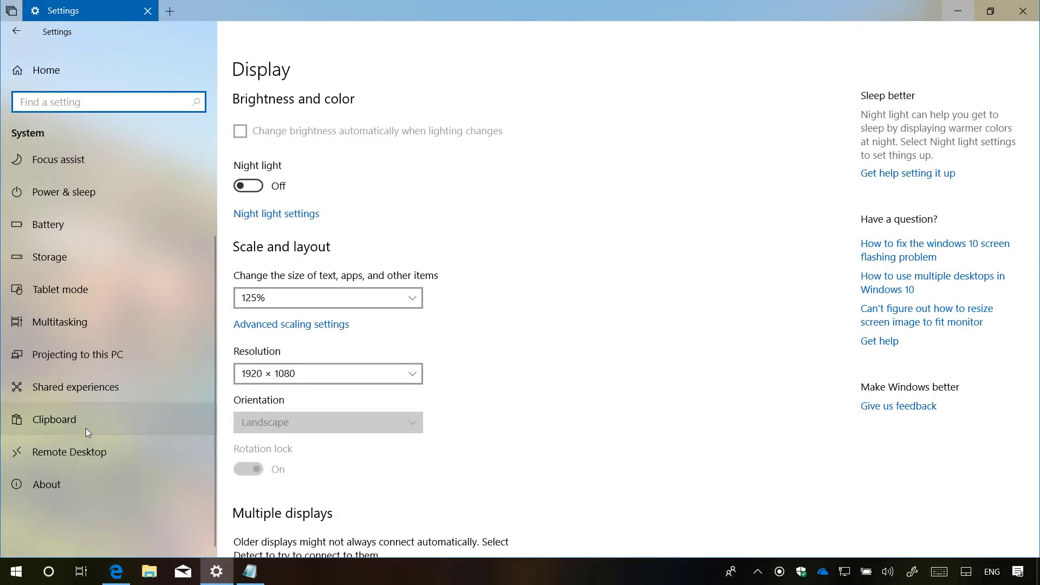
{"action": "left_click", "coordinate": [54, 419]}
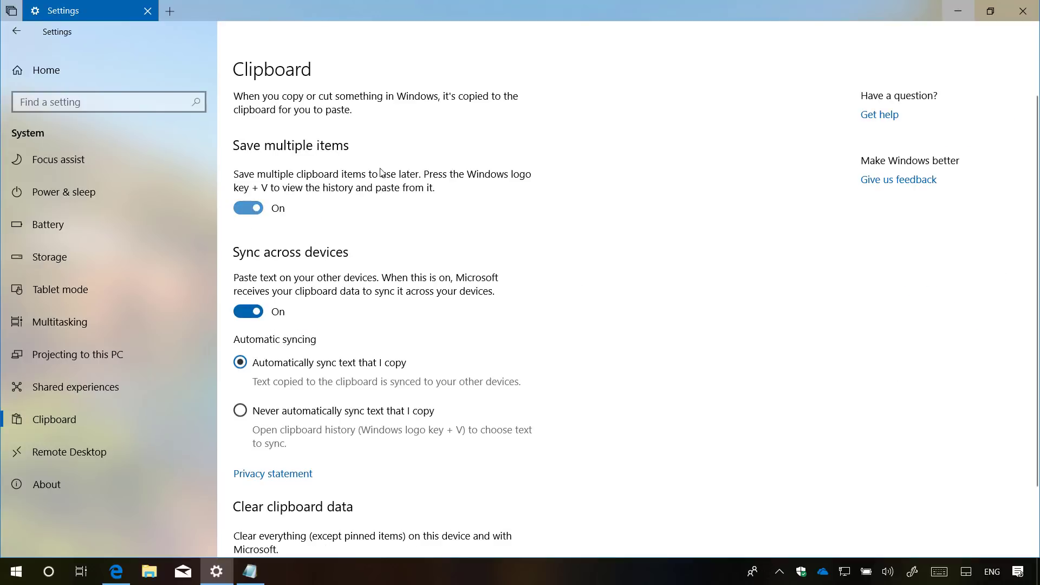
{"action": "left_click", "coordinate": [247, 208]}
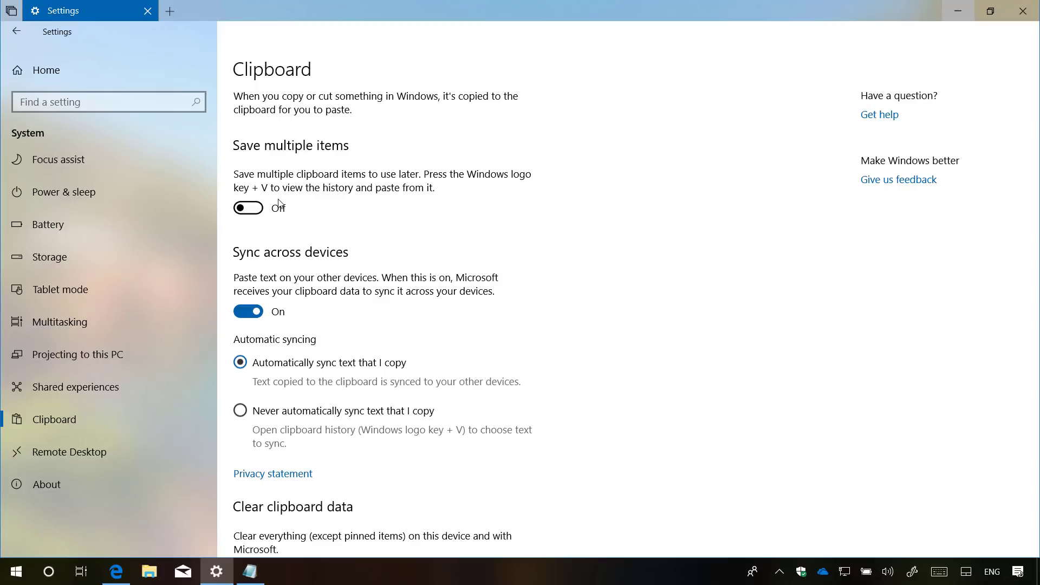
{"action": "left_click", "coordinate": [248, 208]}
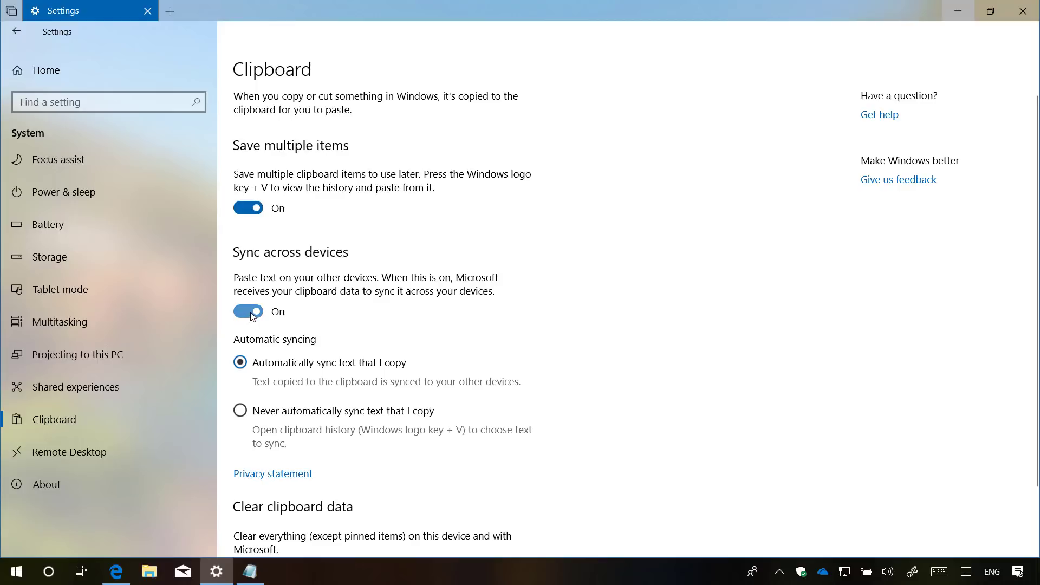
{"action": "mouse_move", "coordinate": [301, 308]}
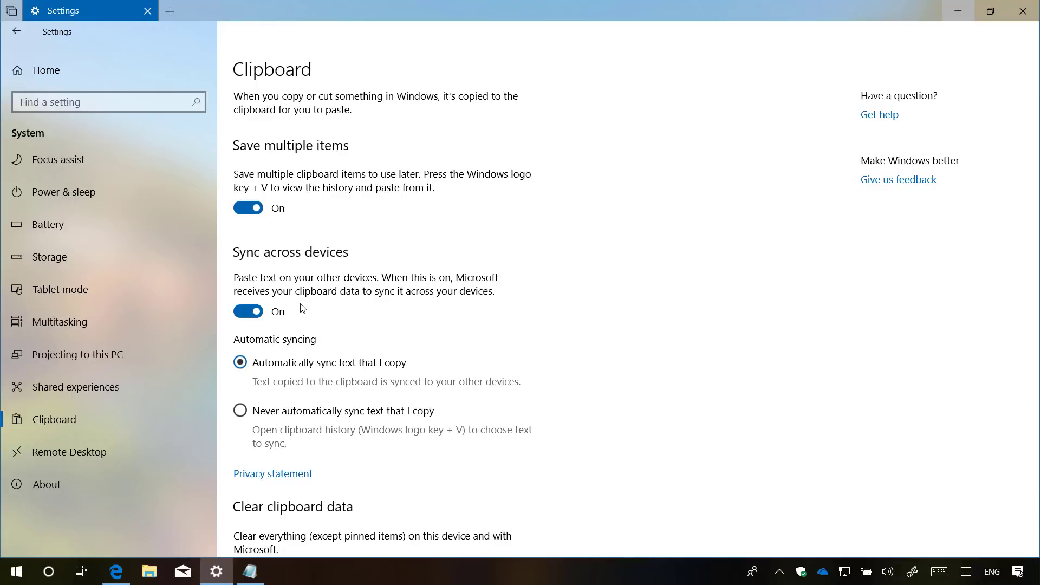
{"action": "mouse_move", "coordinate": [342, 304]}
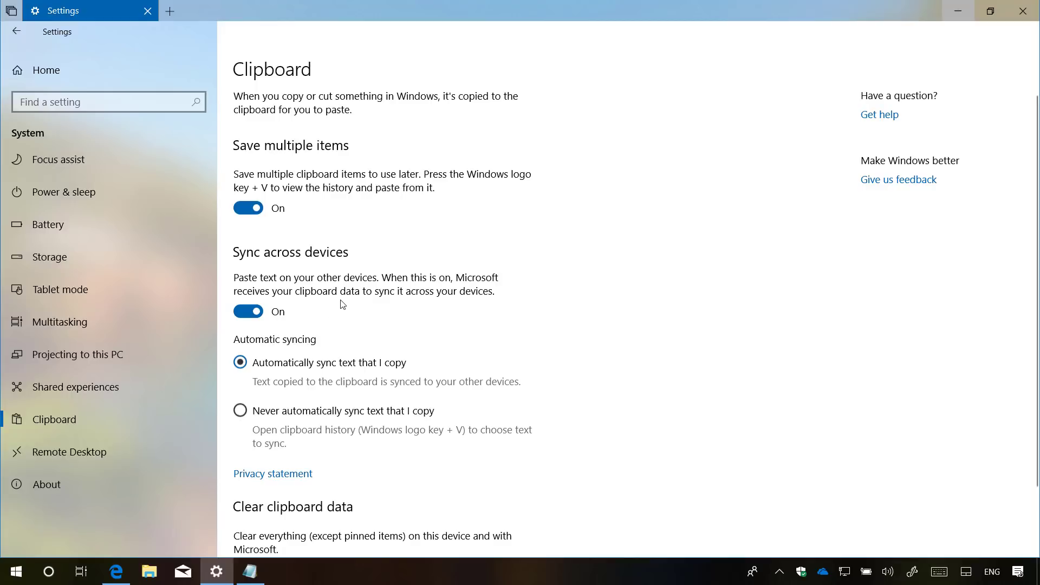
{"action": "left_click", "coordinate": [248, 311]}
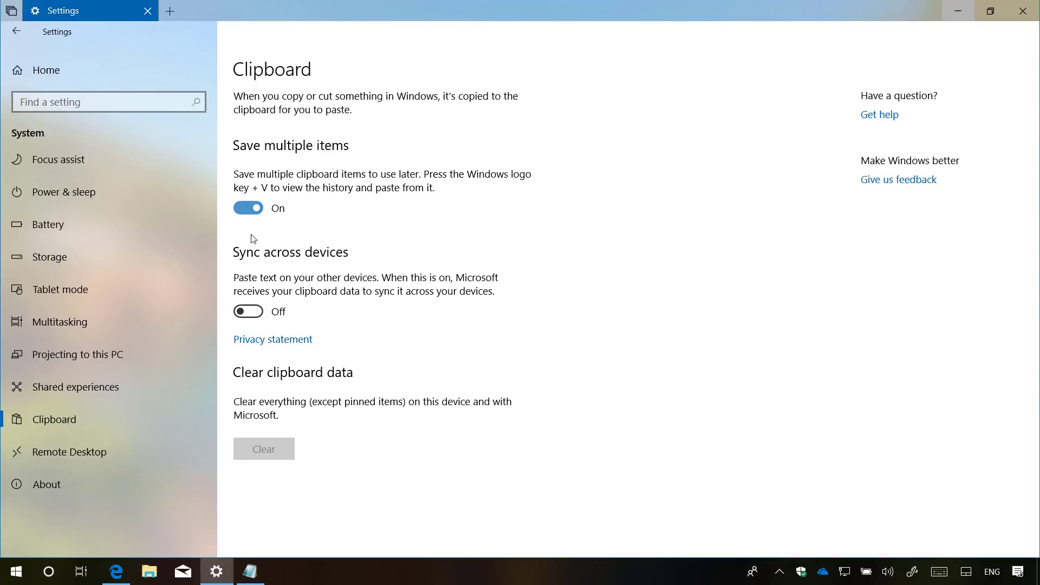
{"action": "left_click", "coordinate": [247, 311]}
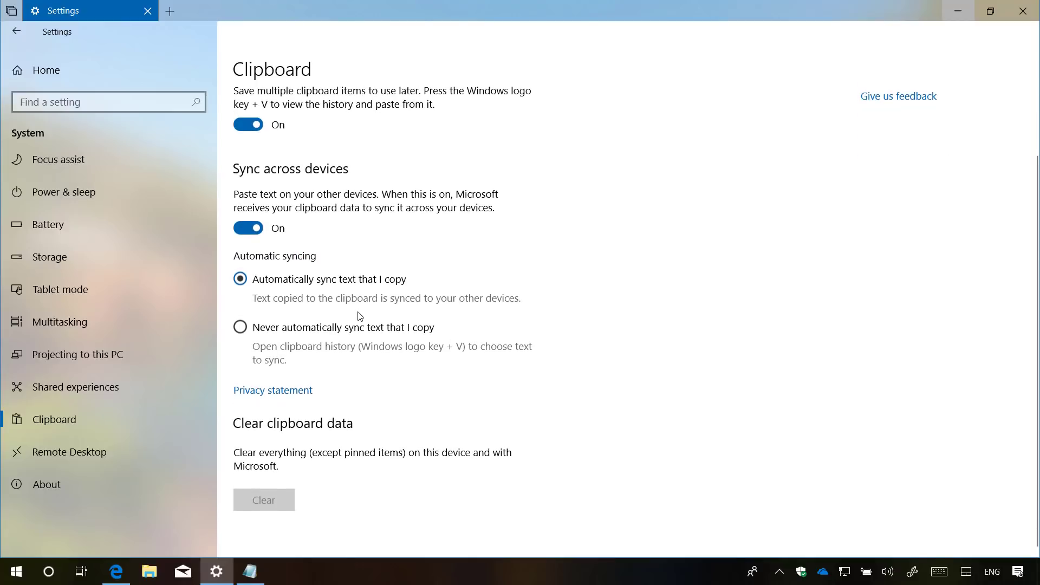
{"action": "mouse_move", "coordinate": [285, 314]}
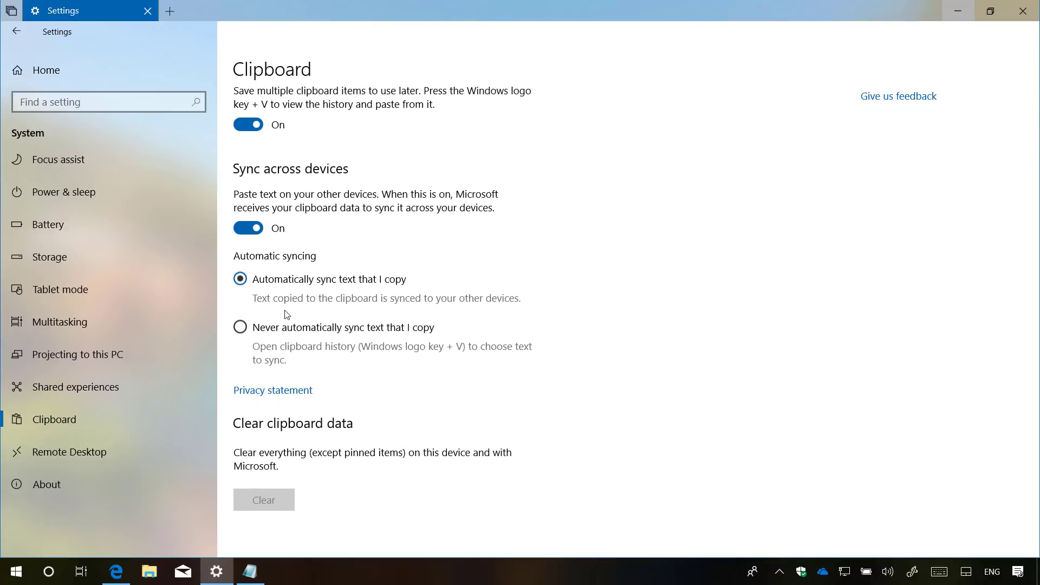
{"action": "mouse_move", "coordinate": [284, 319]}
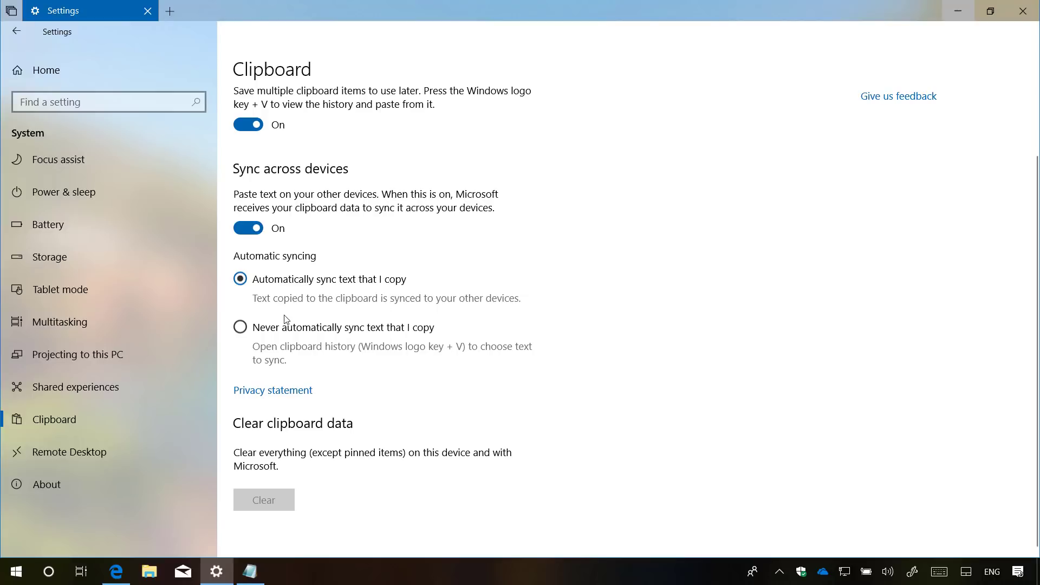
{"action": "mouse_move", "coordinate": [456, 312]}
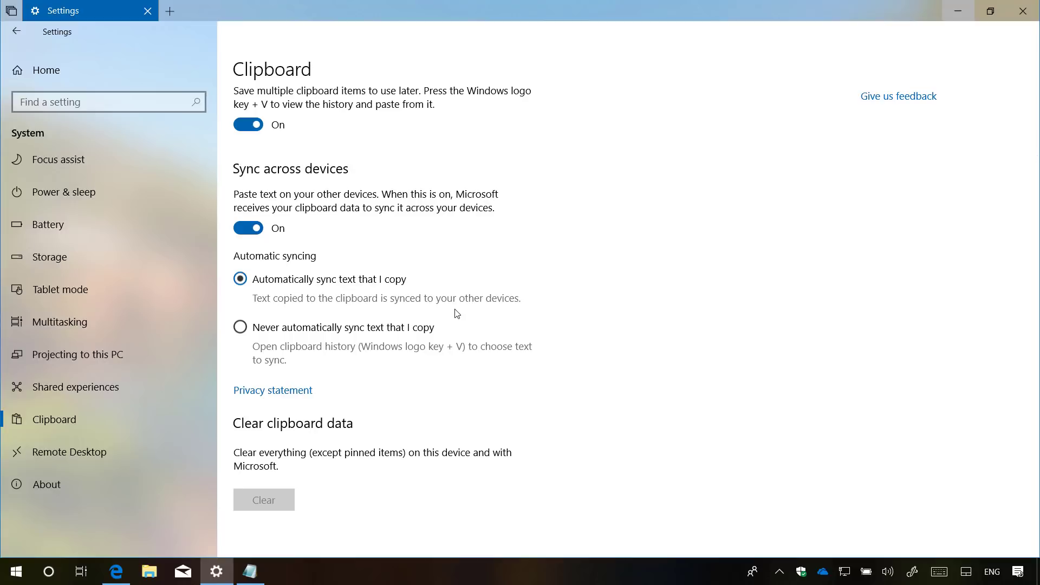
{"action": "mouse_move", "coordinate": [355, 372]}
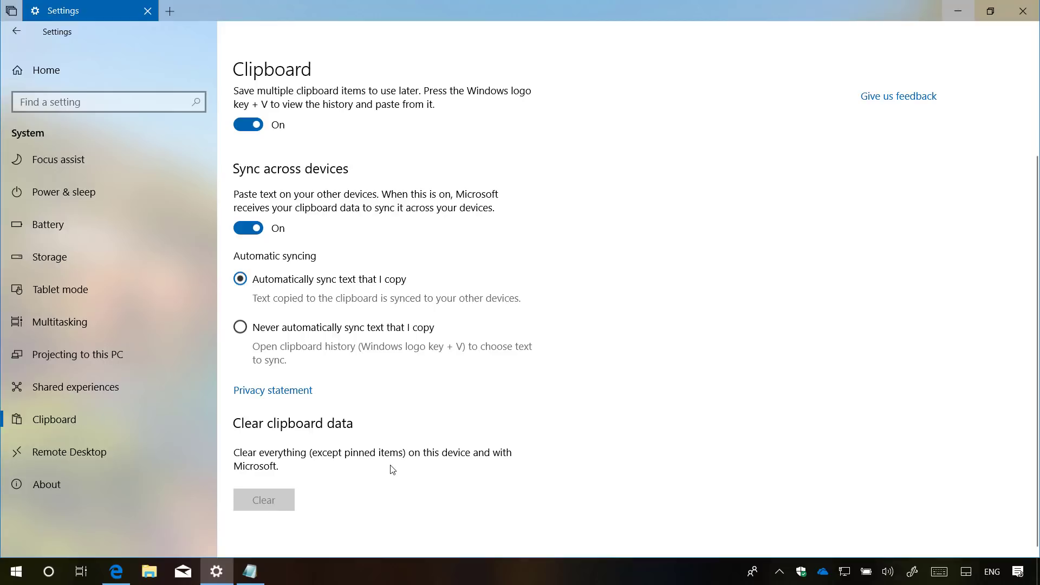
{"action": "mouse_move", "coordinate": [392, 483]}
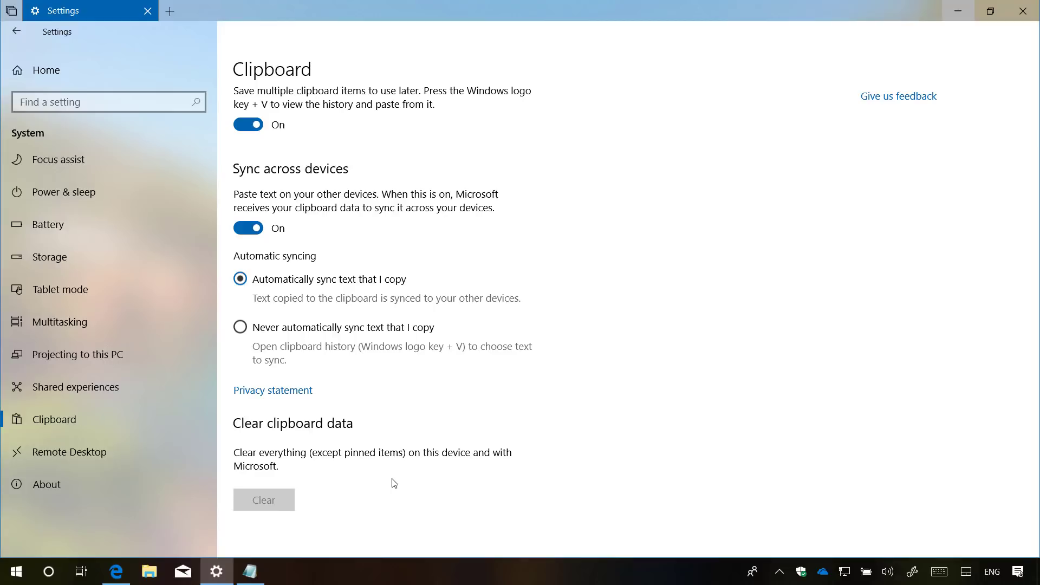
{"action": "mouse_move", "coordinate": [358, 482]}
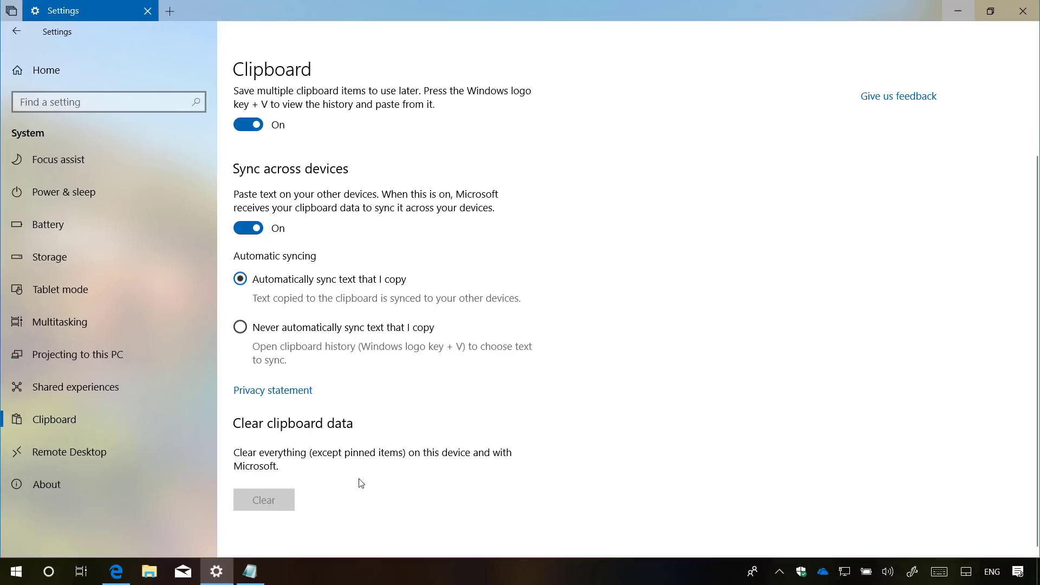
{"action": "mouse_move", "coordinate": [335, 481]}
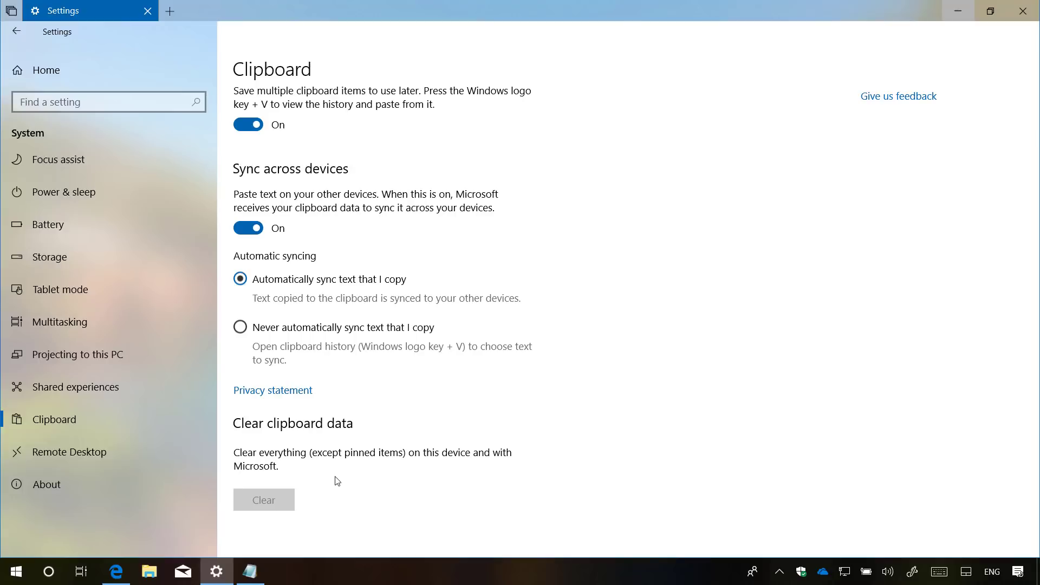
{"action": "mouse_move", "coordinate": [525, 419]}
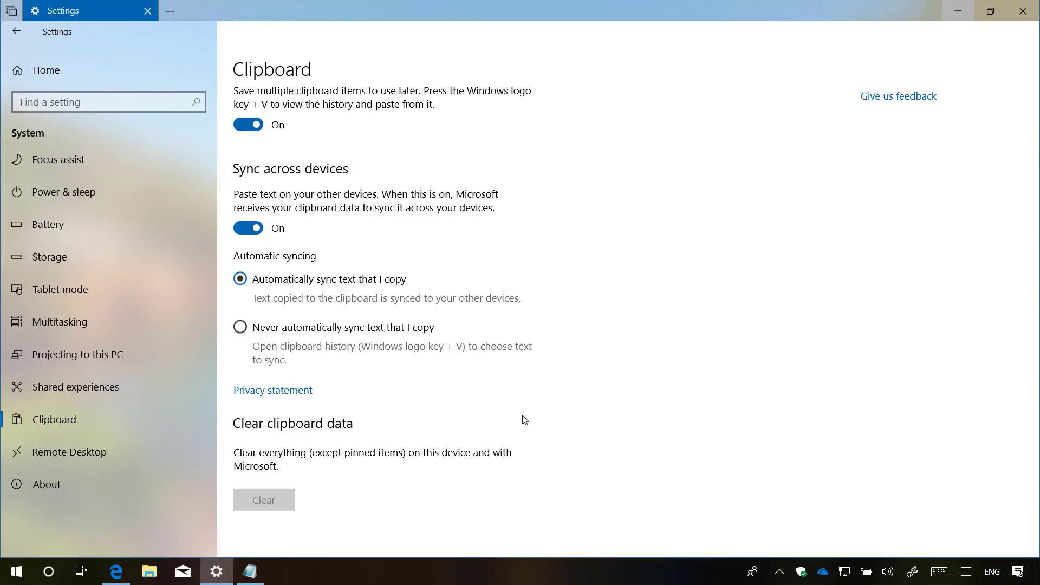
{"action": "left_click", "coordinate": [16, 32]}
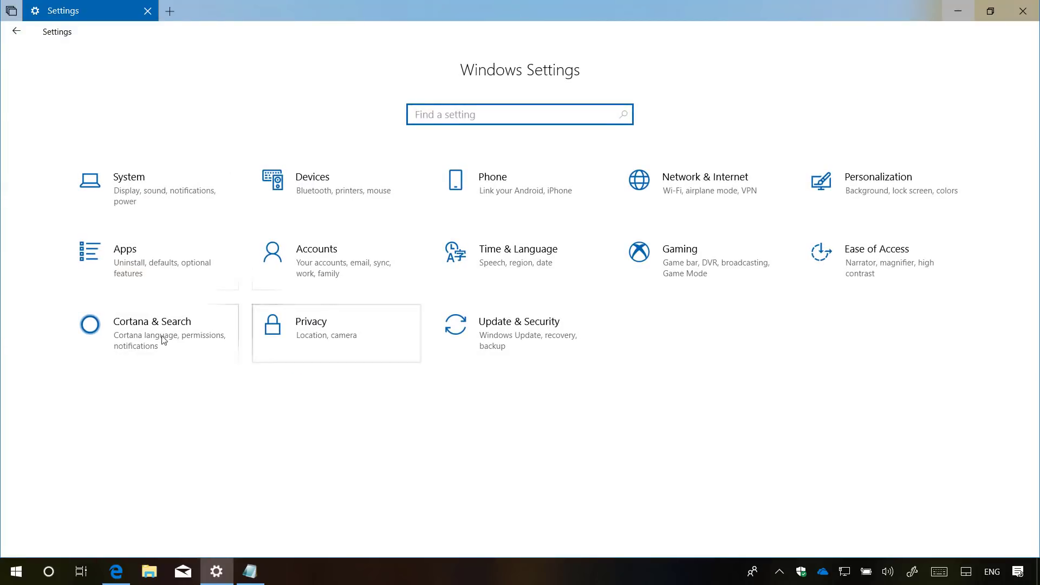
{"action": "left_click", "coordinate": [151, 328]}
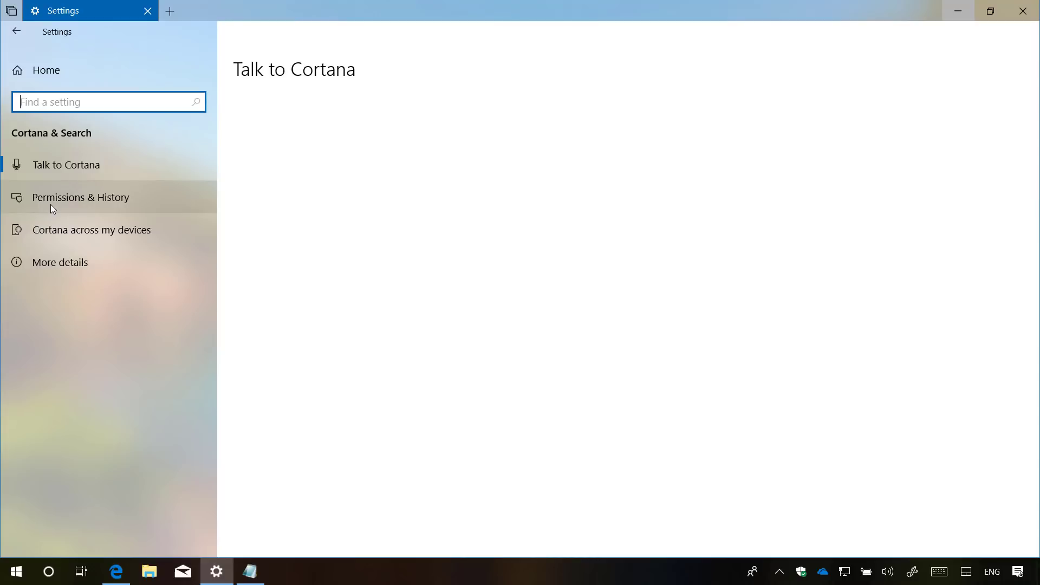
{"action": "left_click", "coordinate": [81, 197]}
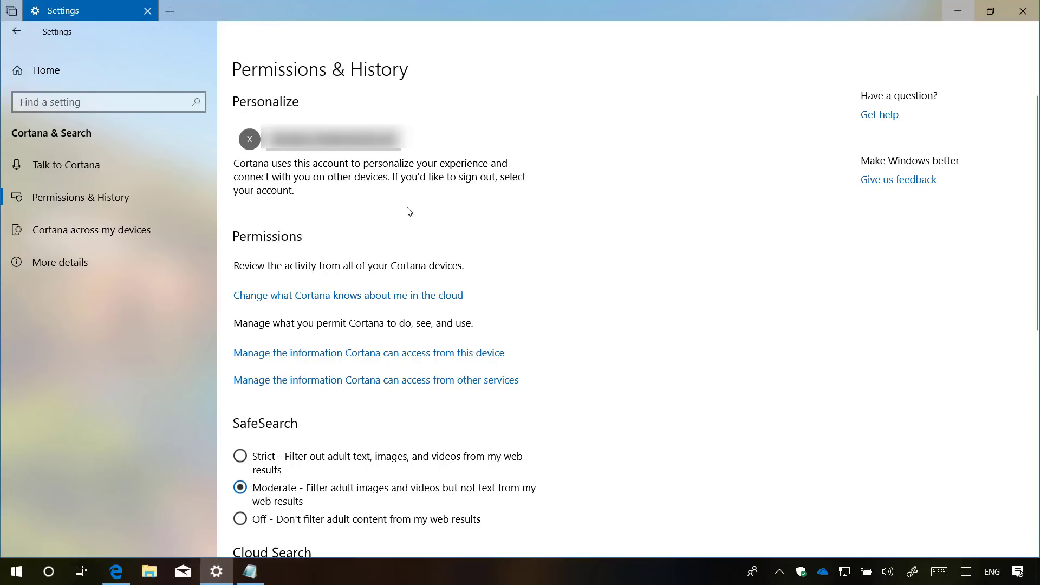
{"action": "mouse_move", "coordinate": [316, 106]}
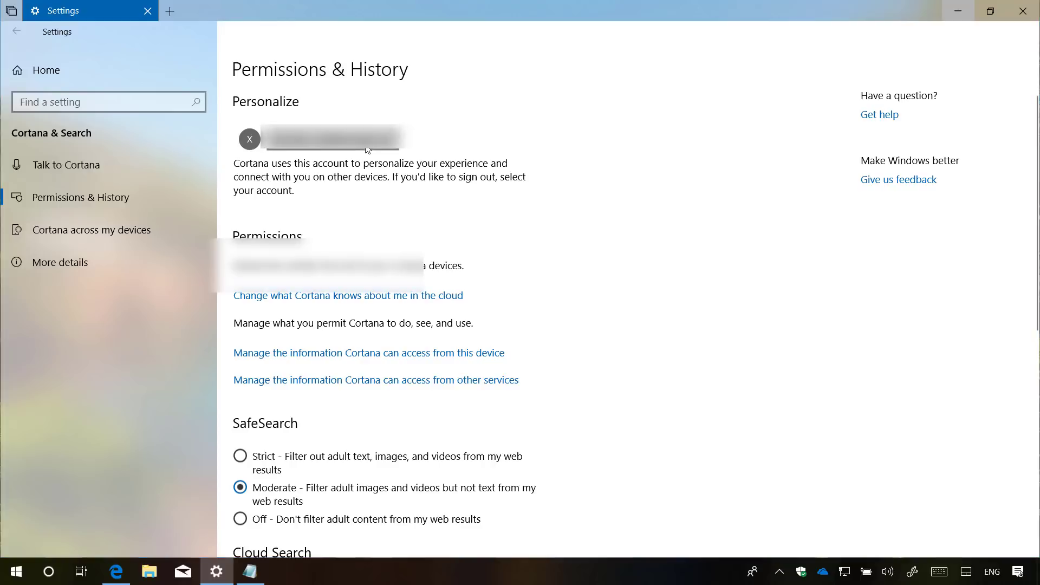
{"action": "left_click", "coordinate": [319, 139]}
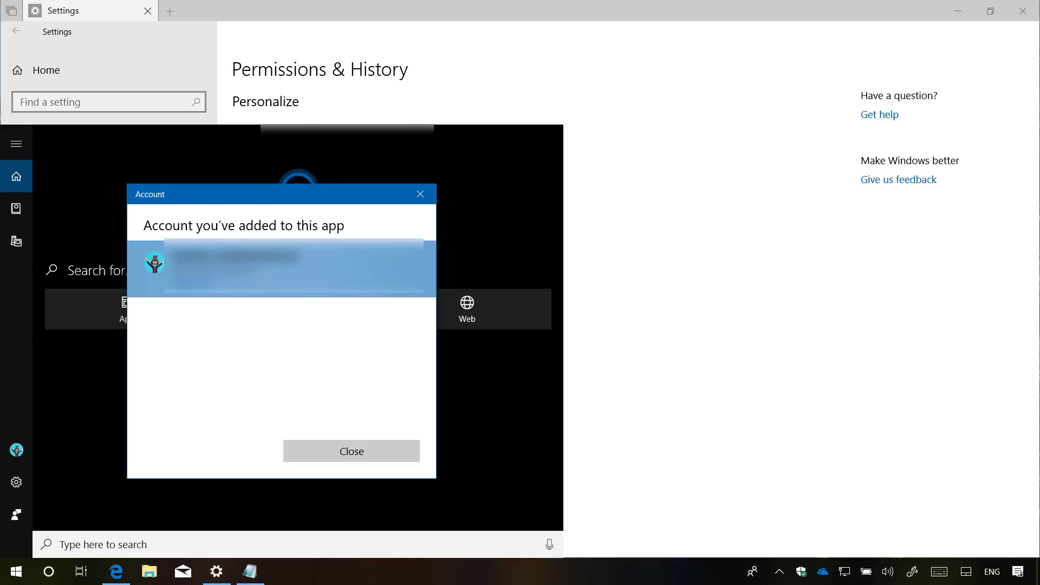
{"action": "left_click", "coordinate": [351, 452]}
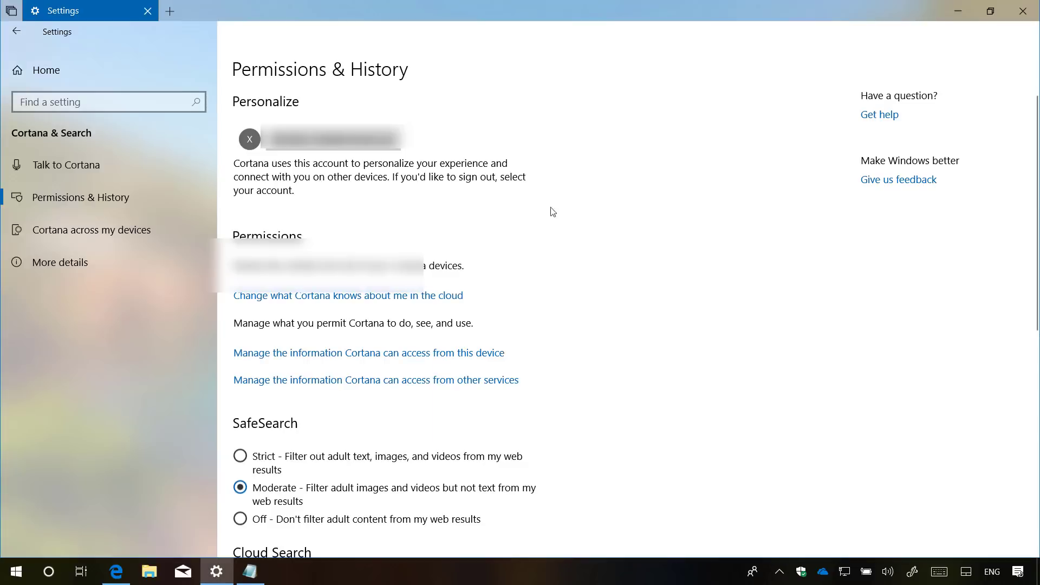
- Leave Settings and search the Start menu for 'your'
{"action": "left_click", "coordinate": [16, 31]}
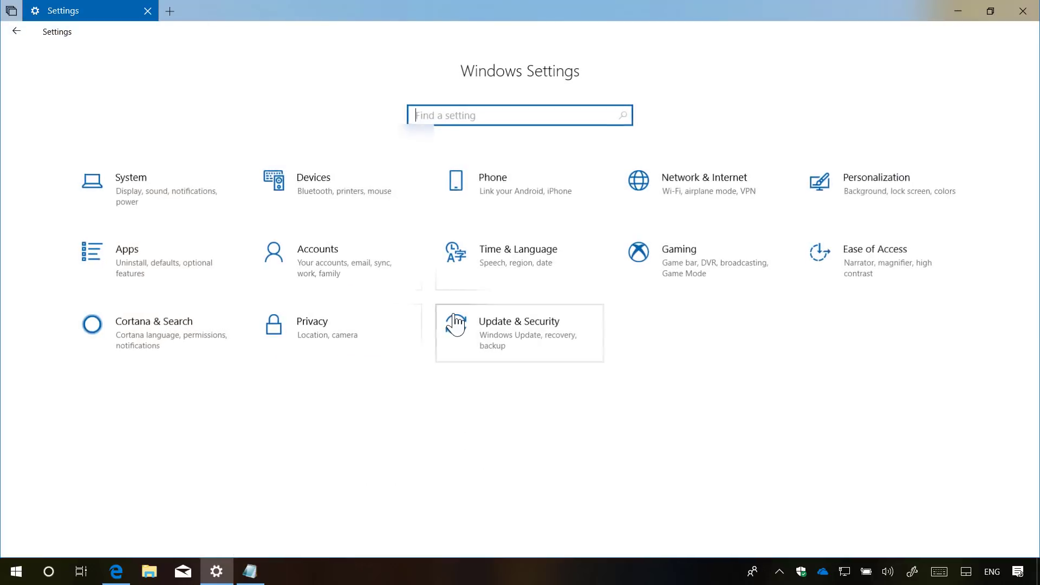
{"action": "mouse_move", "coordinate": [403, 352]}
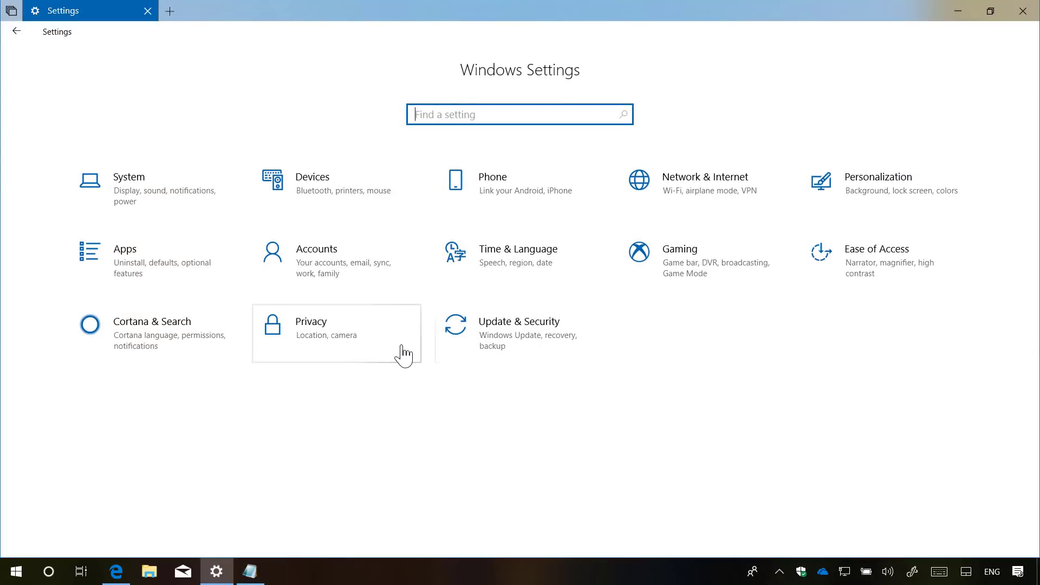
{"action": "mouse_move", "coordinate": [299, 395]}
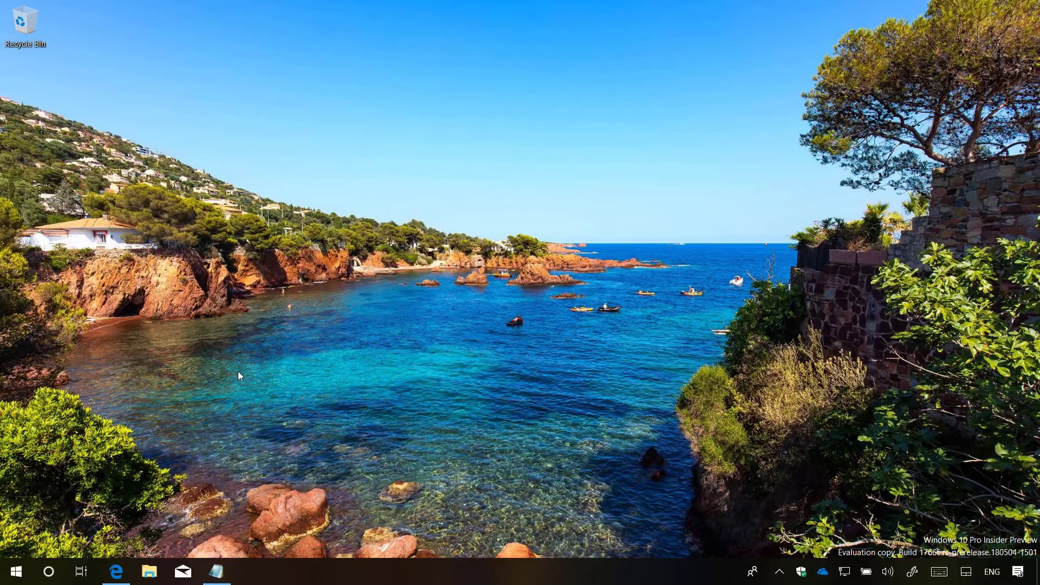
{"action": "left_click", "coordinate": [14, 571]}
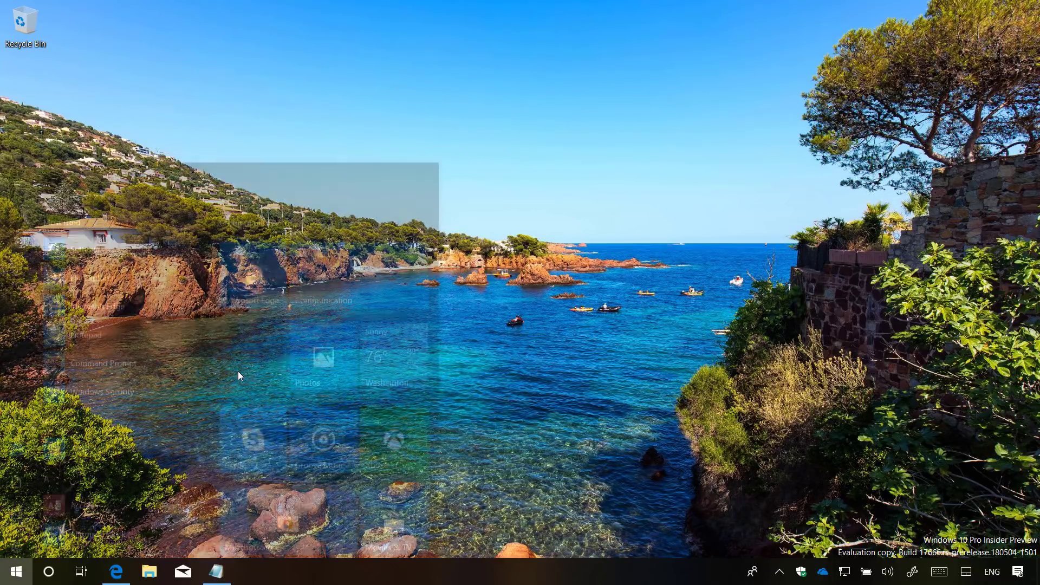
{"action": "type", "text": "your"}
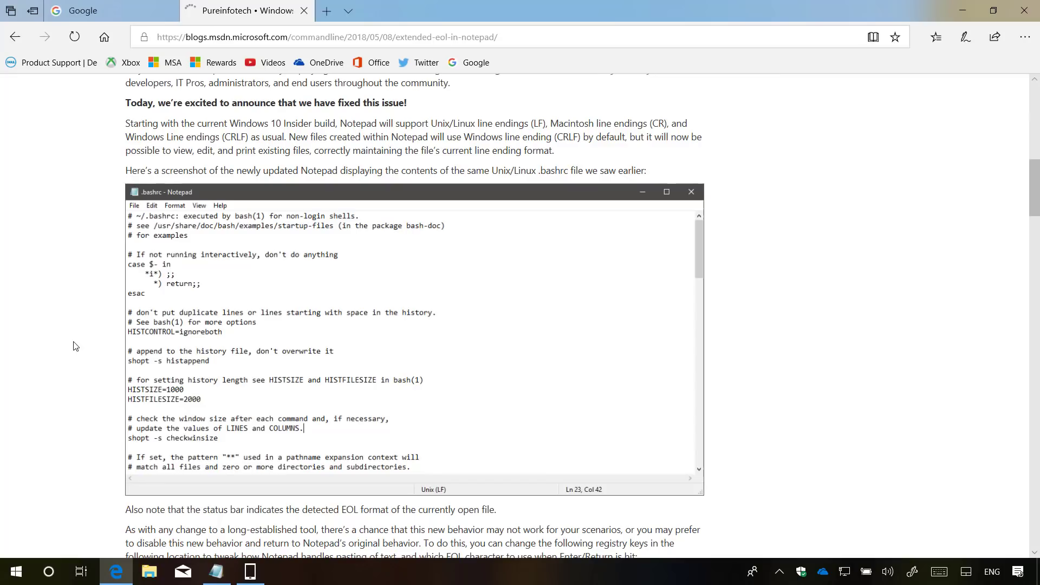
{"action": "mouse_move", "coordinate": [237, 430]}
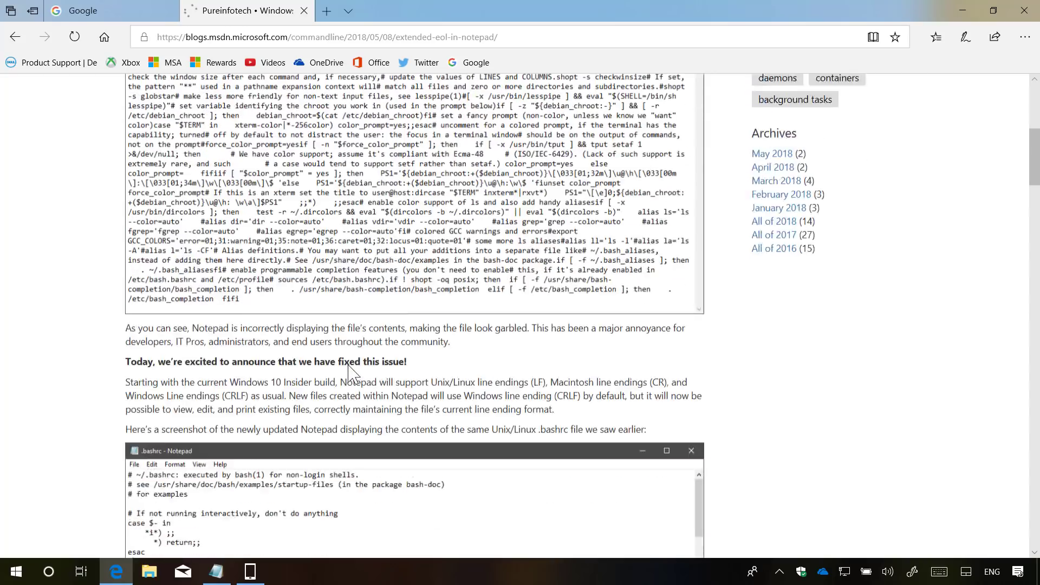
- Scroll up the Notepad line-endings blog post to the garbled .bashrc screenshot
{"action": "scroll", "scroll_direction": "up", "scroll_amount": 3}
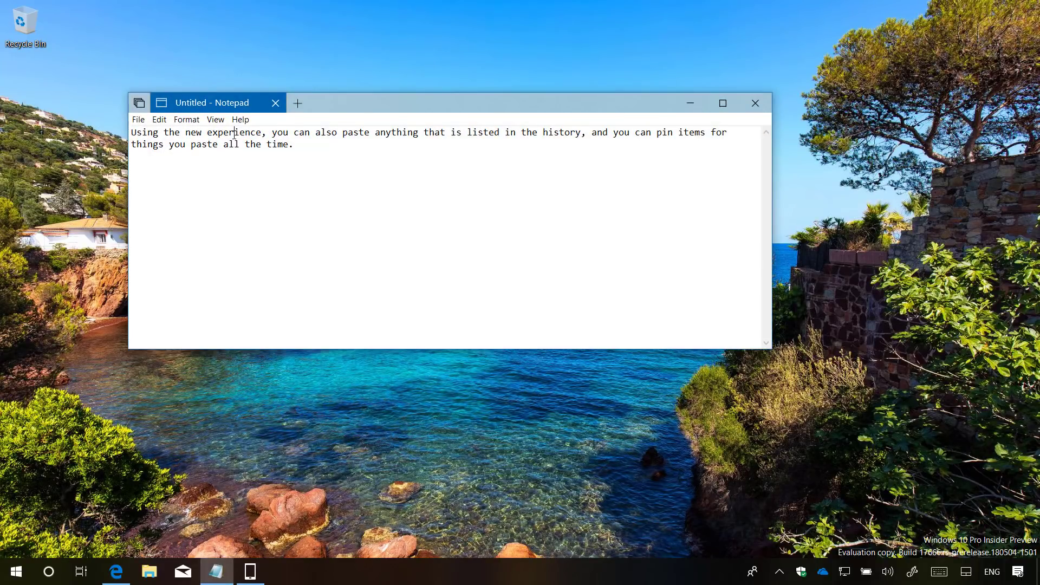
- Search Bing for 'experience' from Notepad's Edit menu, then close the results window
{"action": "left_click", "coordinate": [159, 119]}
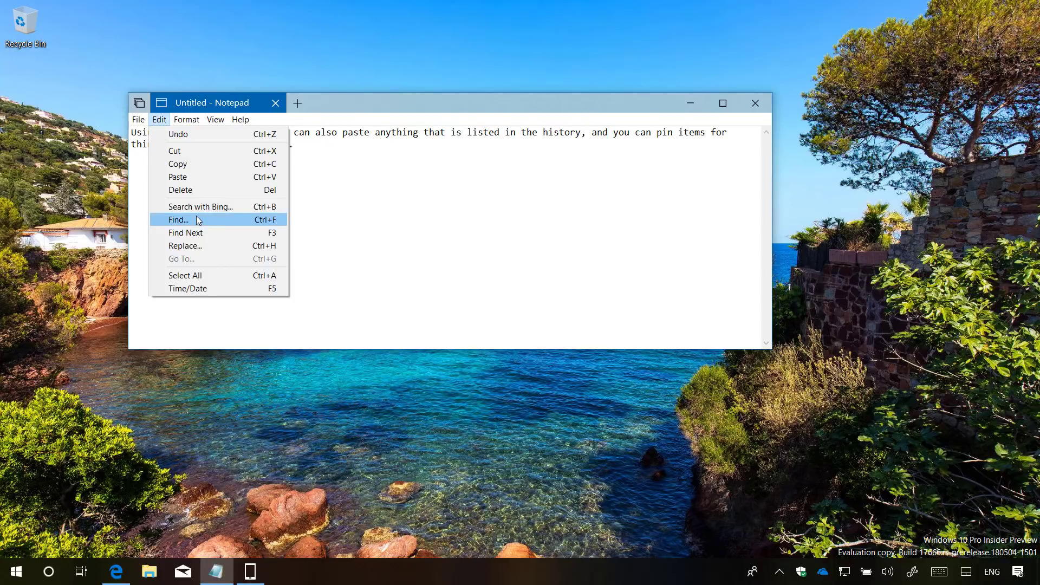
{"action": "mouse_move", "coordinate": [201, 206]}
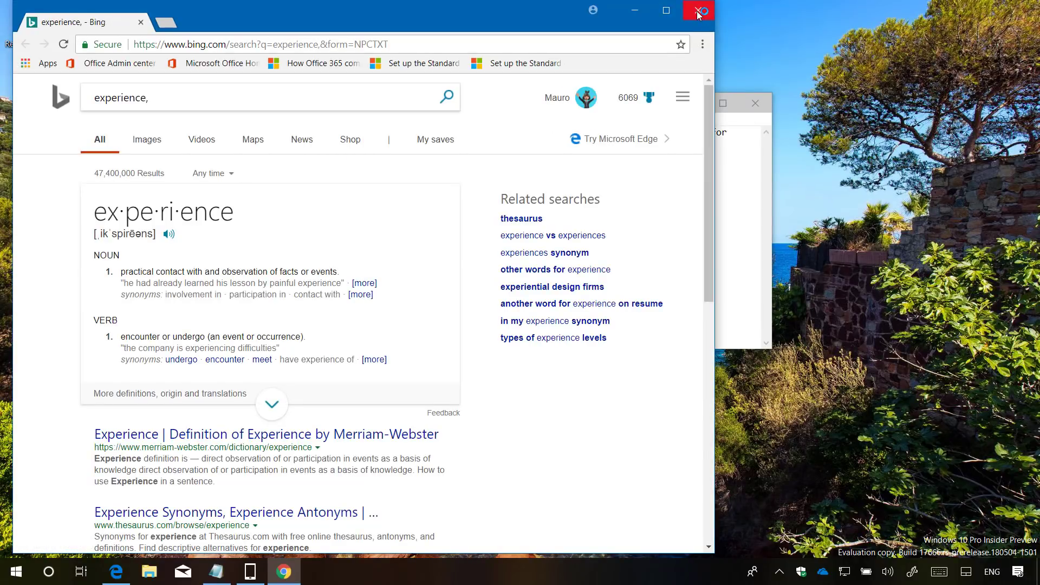
{"action": "left_click", "coordinate": [698, 10]}
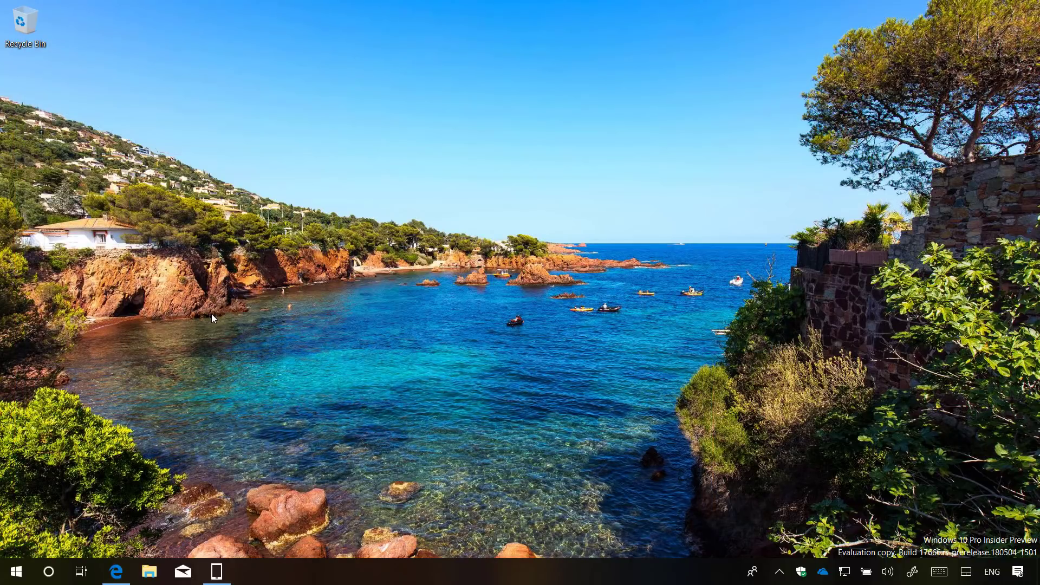